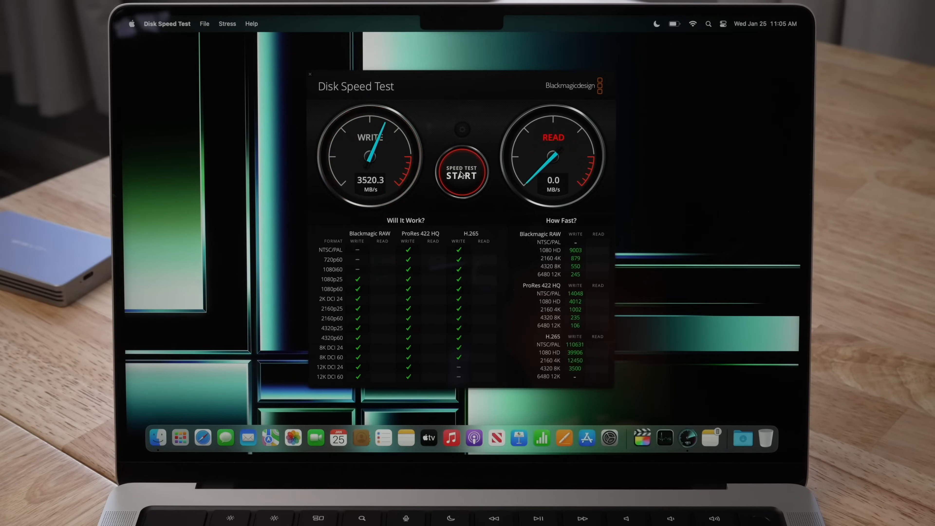
Start the Blackmagic disk speed test to benchmark the drive's write and read speeds.
click(462, 173)
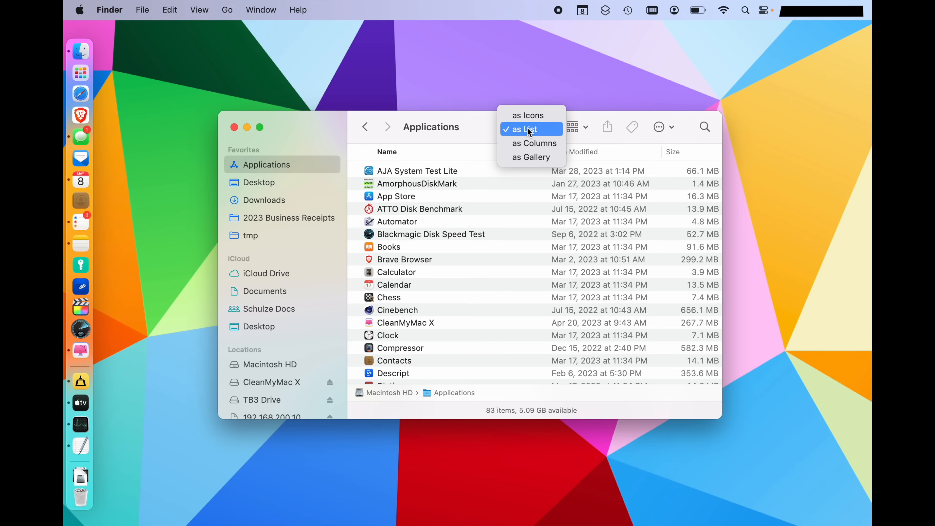
Show Applications as a list sorted by size, largest first.
click(526, 130)
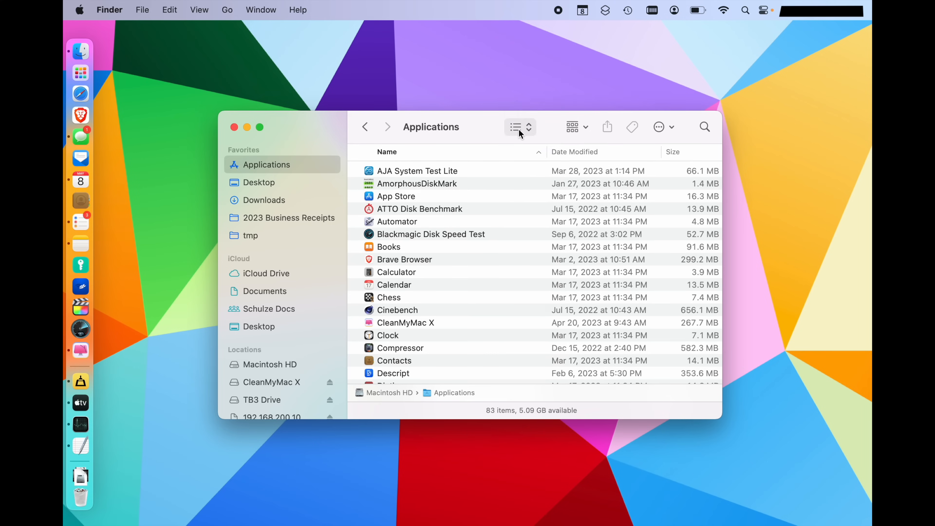
click(673, 152)
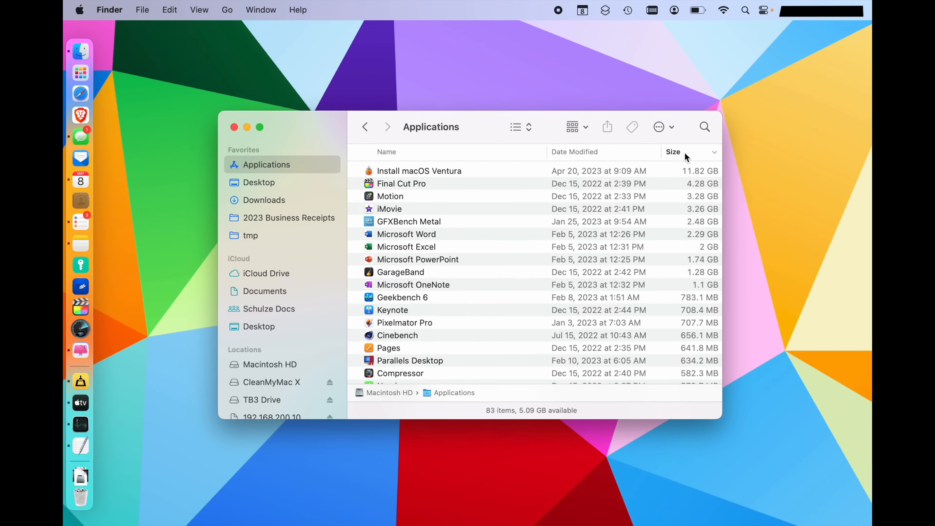
mouse_move(544, 192)
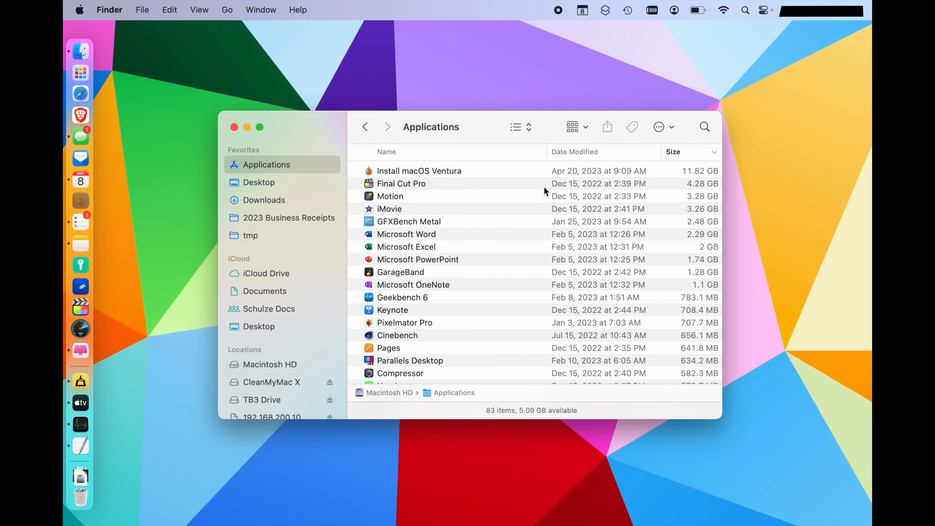
mouse_move(508, 253)
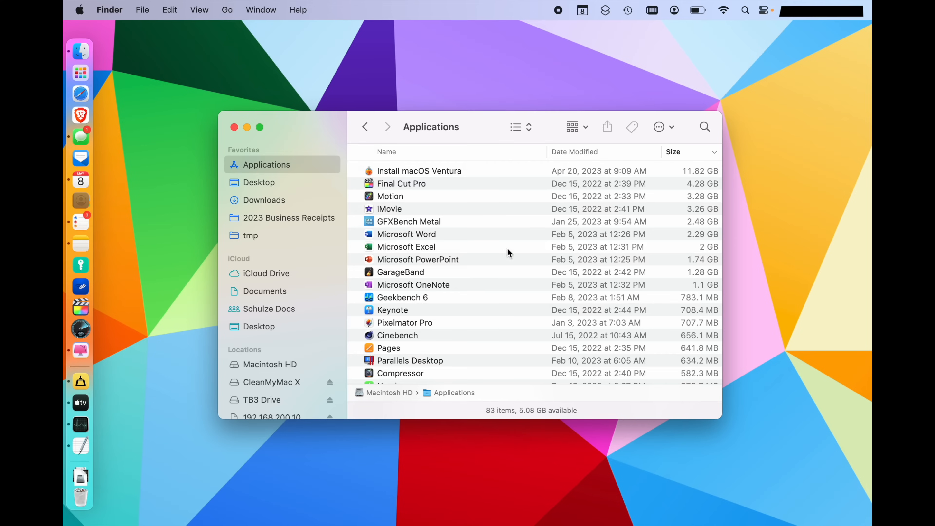
click(419, 171)
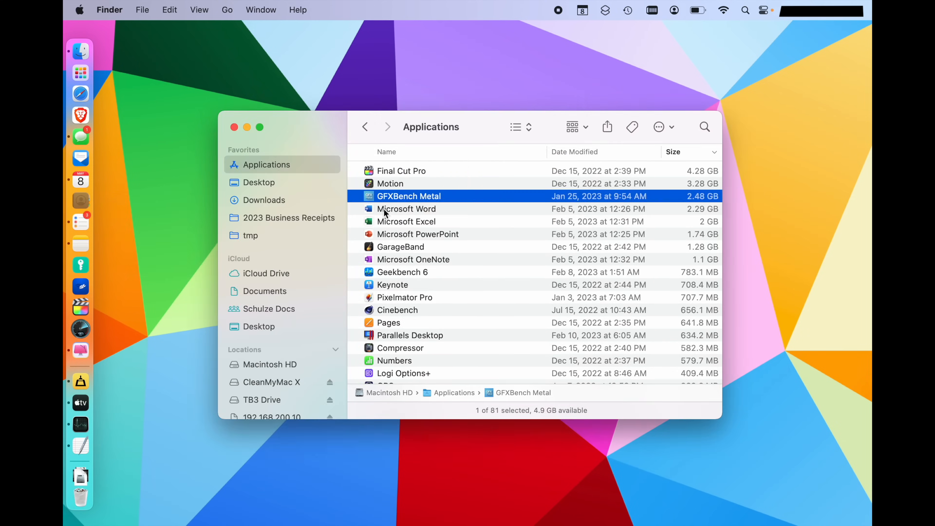
Select GarageBand and Geekbench 5 for deletion and bring up the Trash options in the Dock.
click(400, 246)
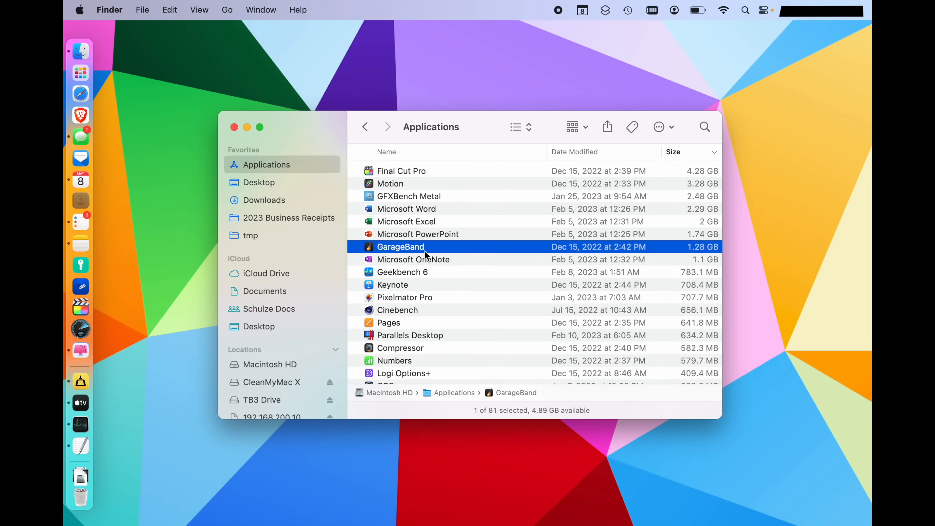
mouse_move(396, 285)
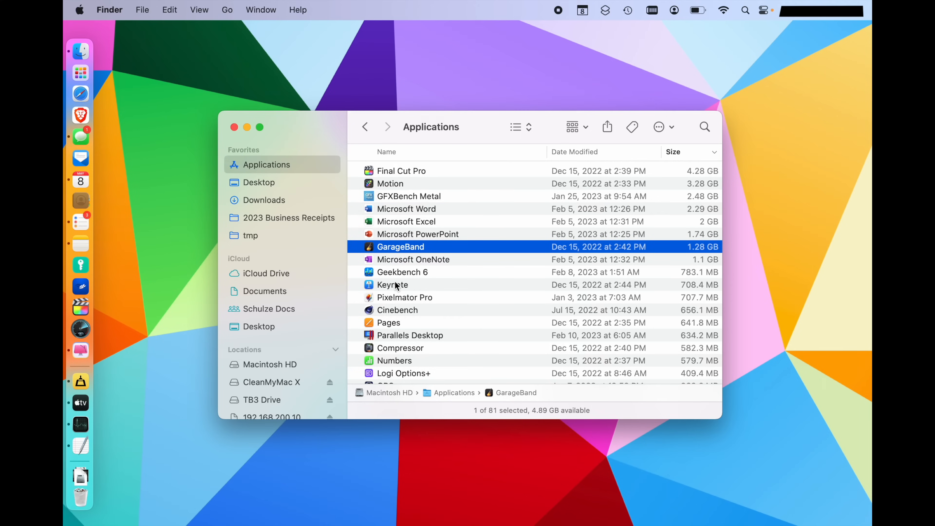
mouse_move(415, 298)
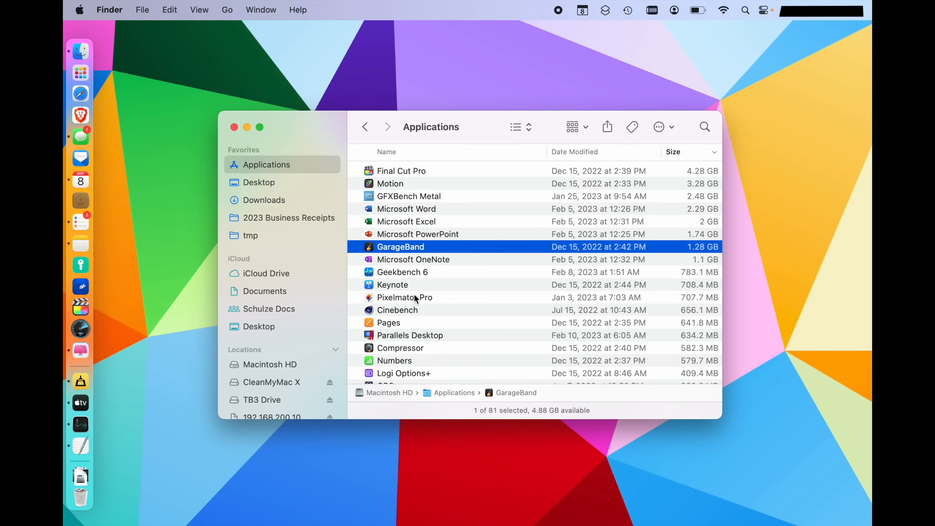
scroll(down, 3)
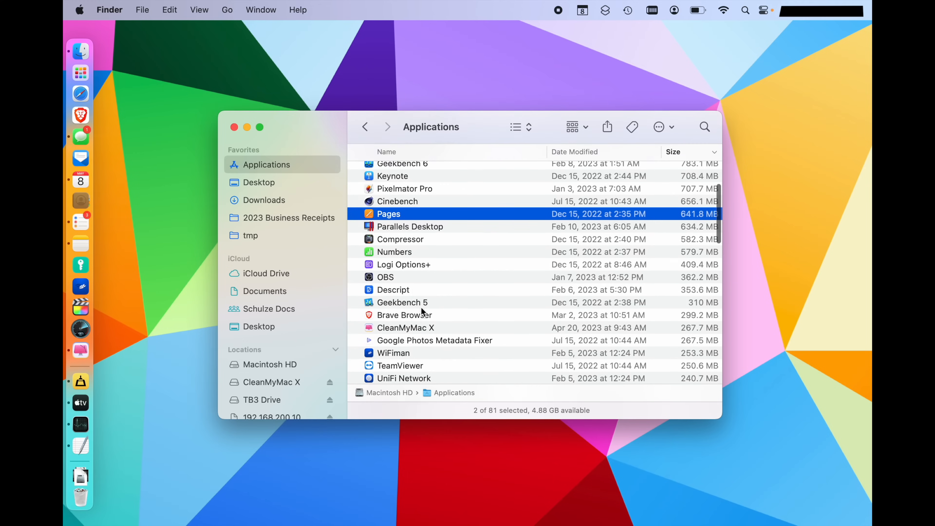
click(393, 290)
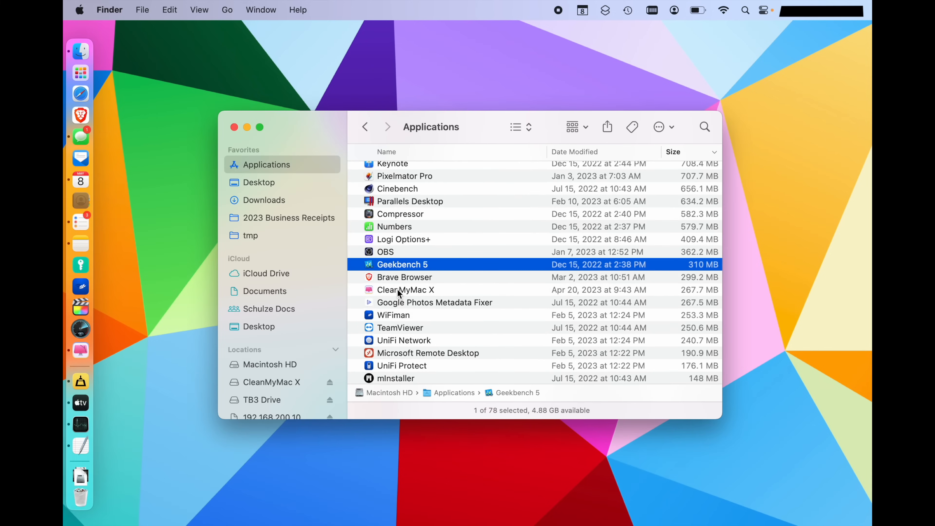
mouse_move(120, 494)
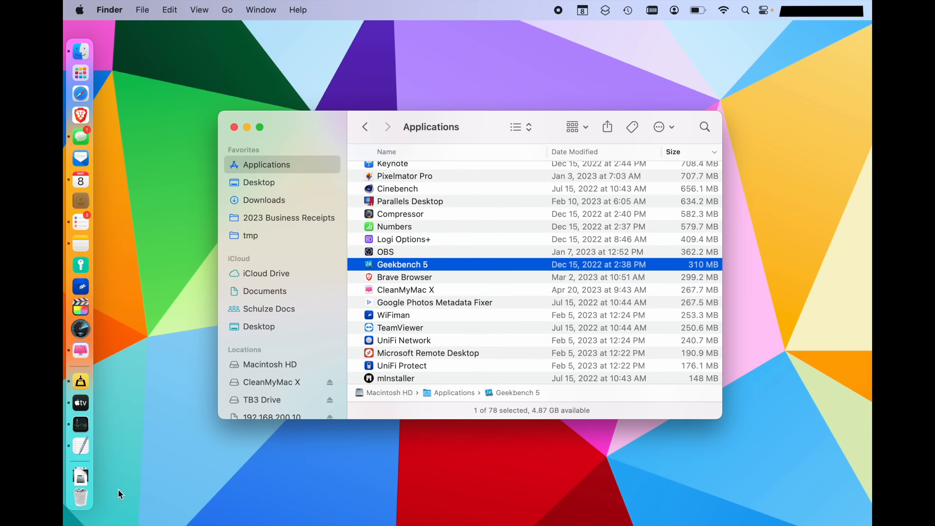
right_click(80, 497)
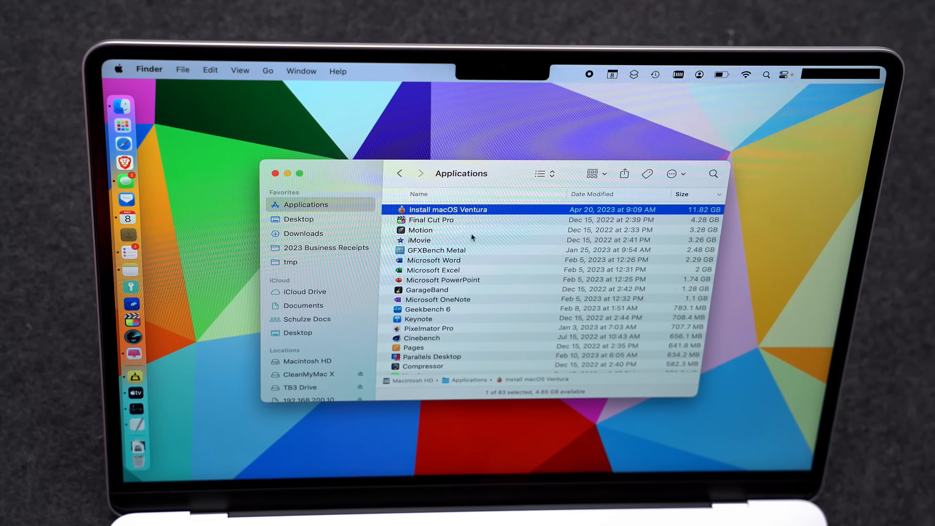
Mark Install macOS Ventura (11.8 GB) for removal in the Uninstaller list.
click(419, 239)
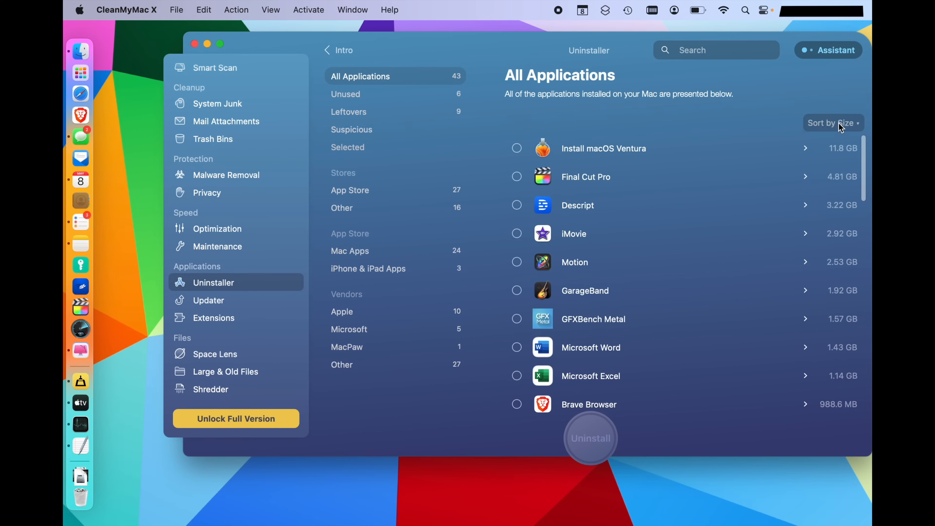
mouse_move(832, 97)
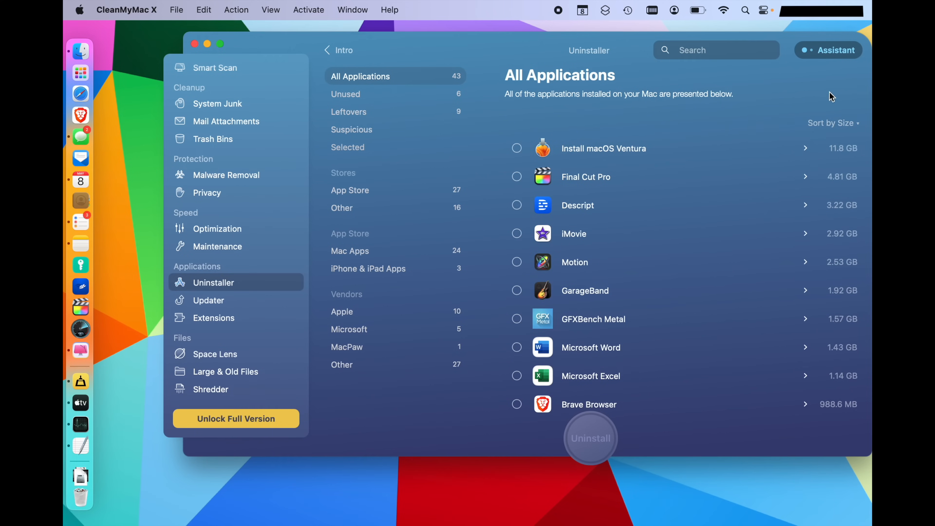
mouse_move(598, 117)
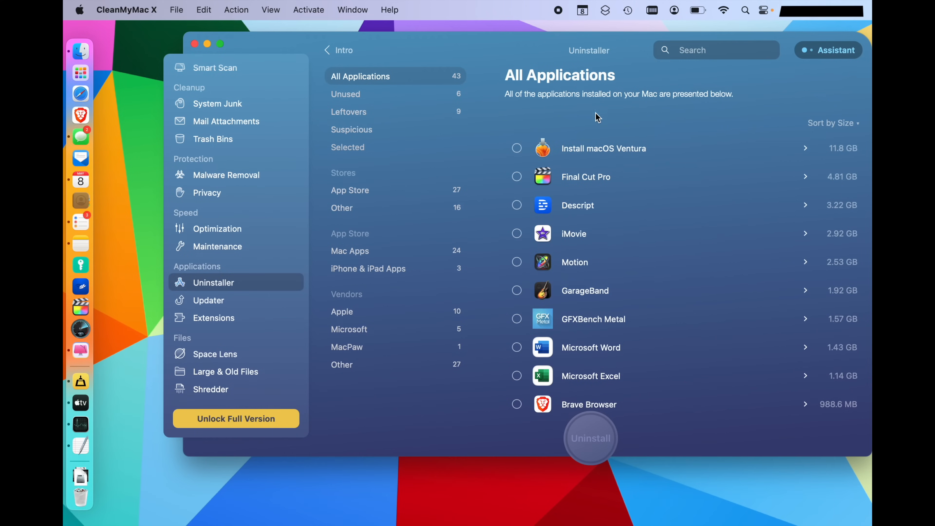
click(516, 148)
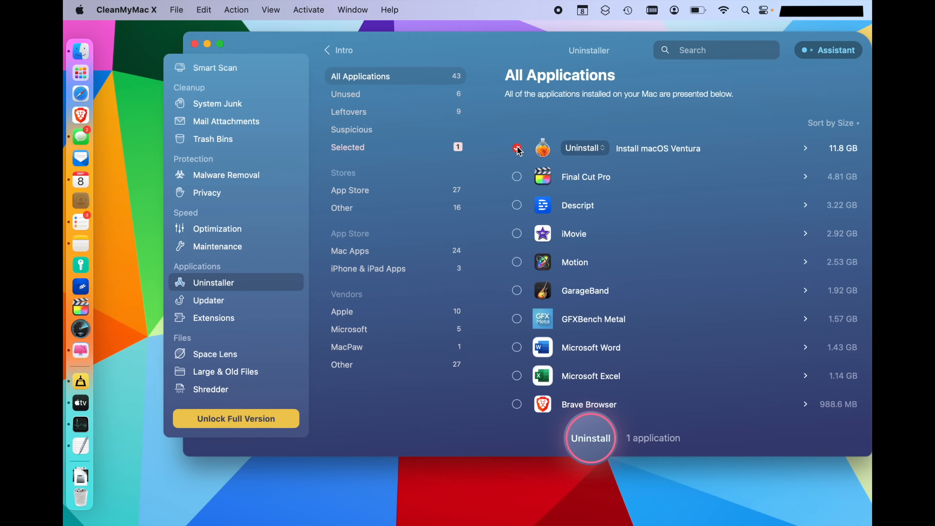
click(517, 148)
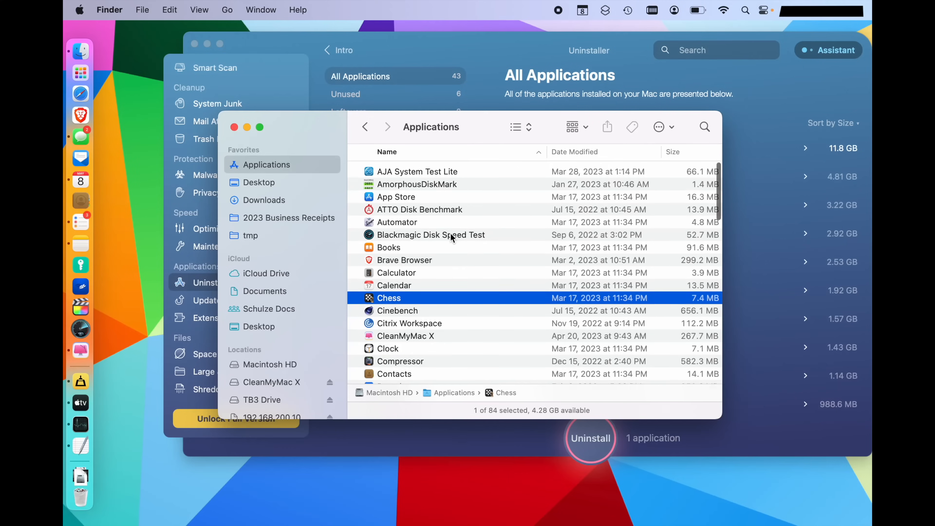
Send Citrix Workspace to the Trash and approve the move.
scroll(down, 3)
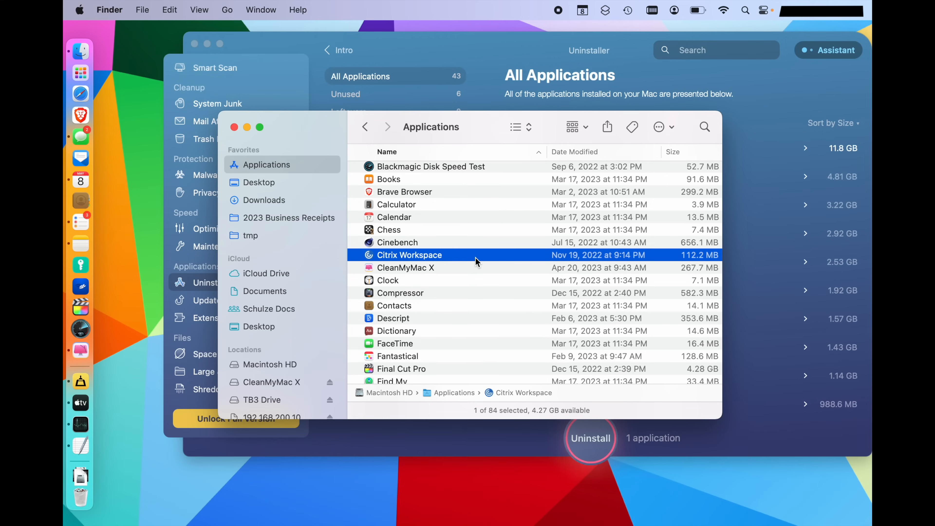
click(590, 438)
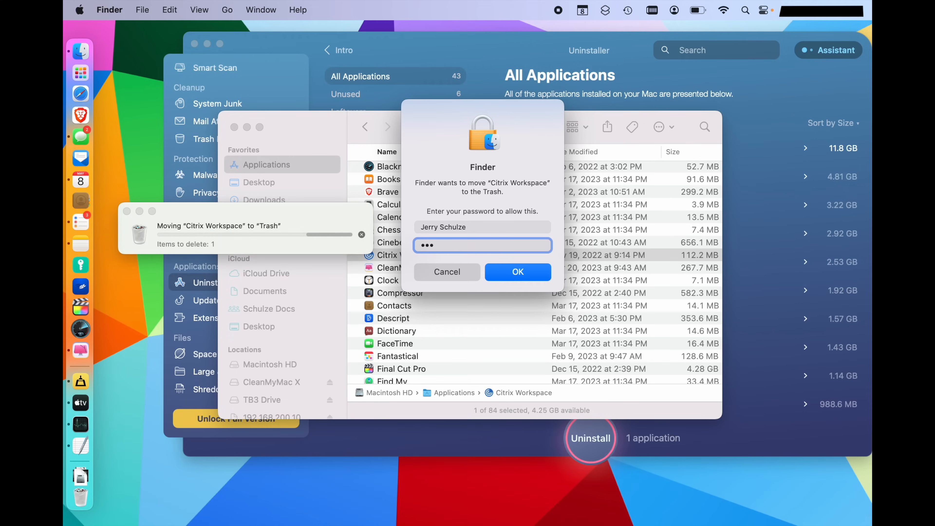
click(516, 271)
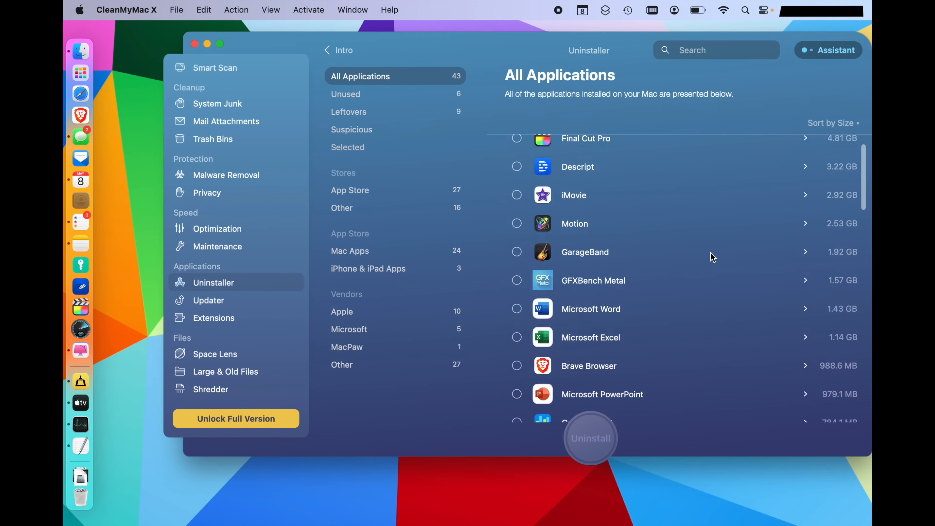
Expand the nomas leftover and its Preferences to reveal its Citrix files.
scroll(down, 3)
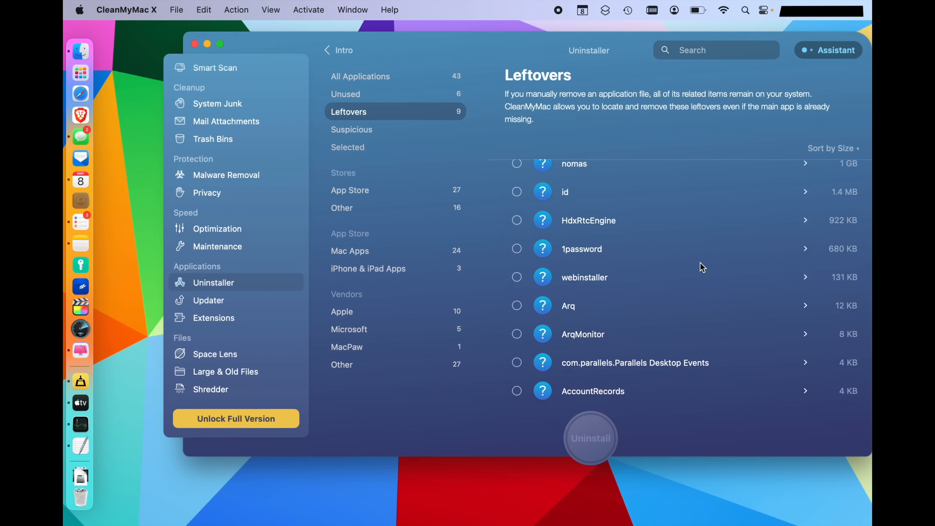
scroll(up, 3)
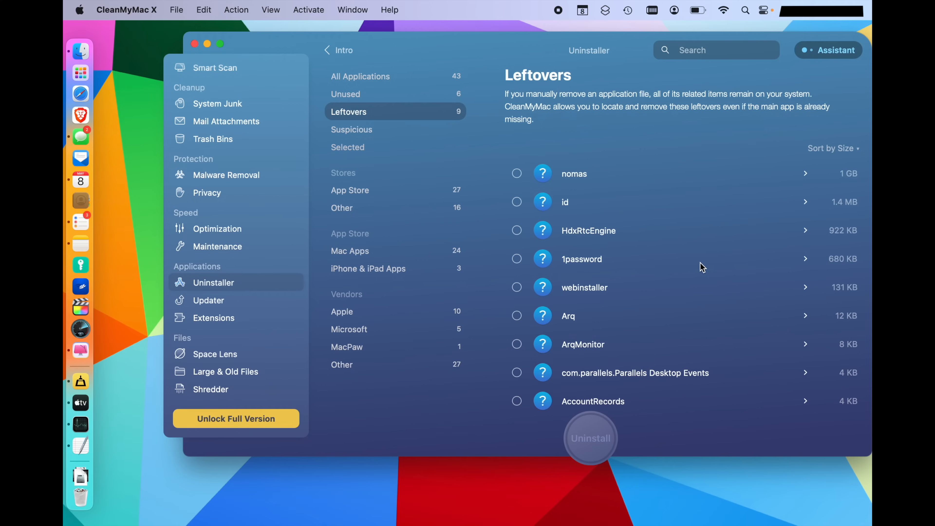
mouse_move(810, 178)
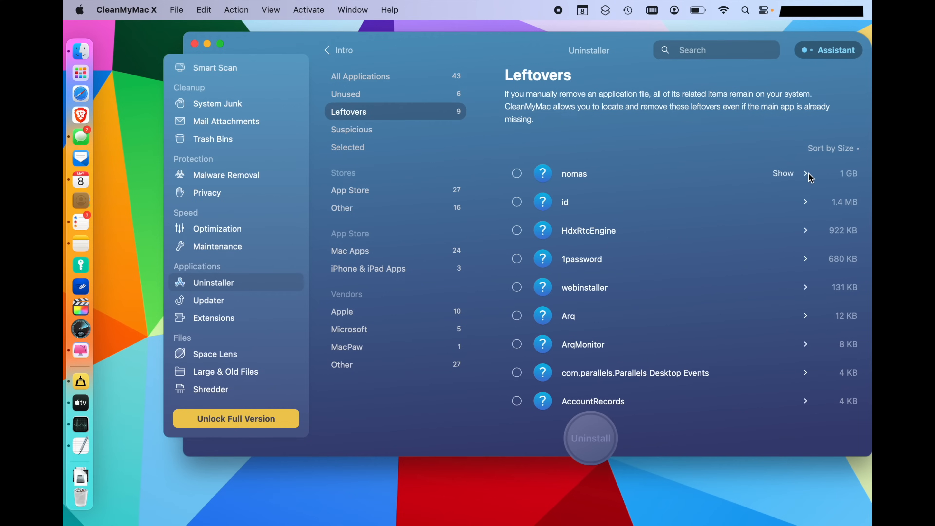
click(808, 174)
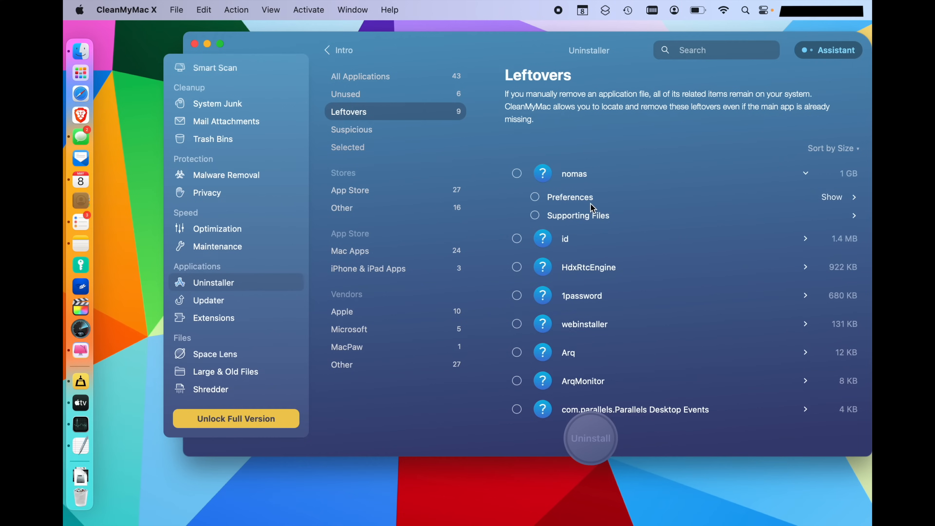
mouse_move(827, 198)
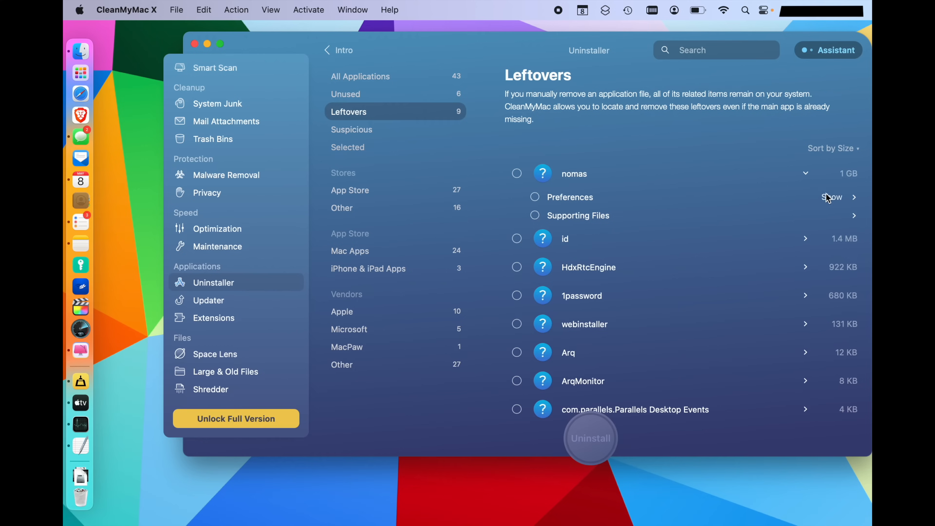
click(831, 197)
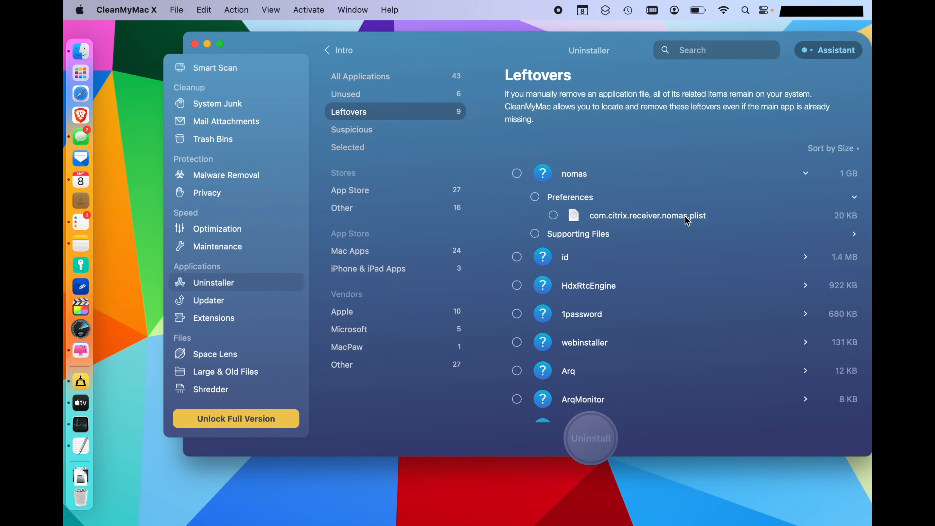
mouse_move(837, 224)
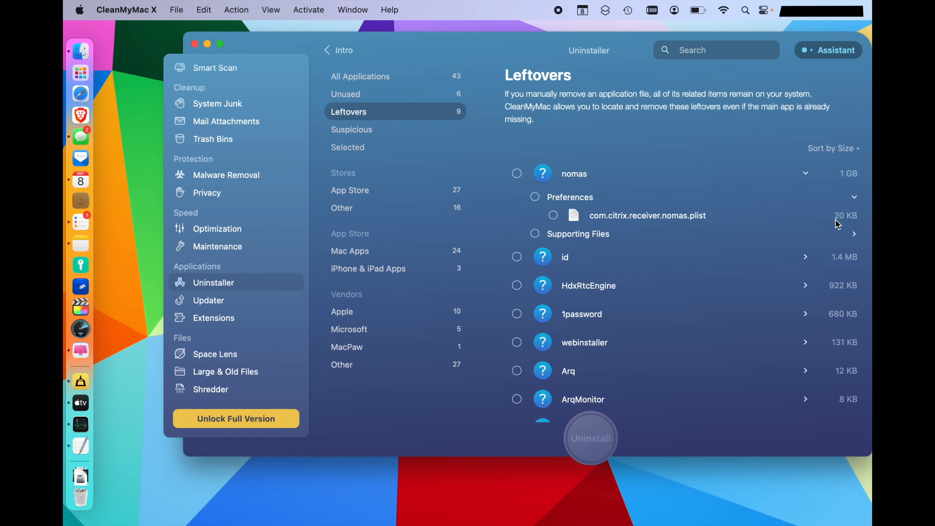
mouse_move(717, 219)
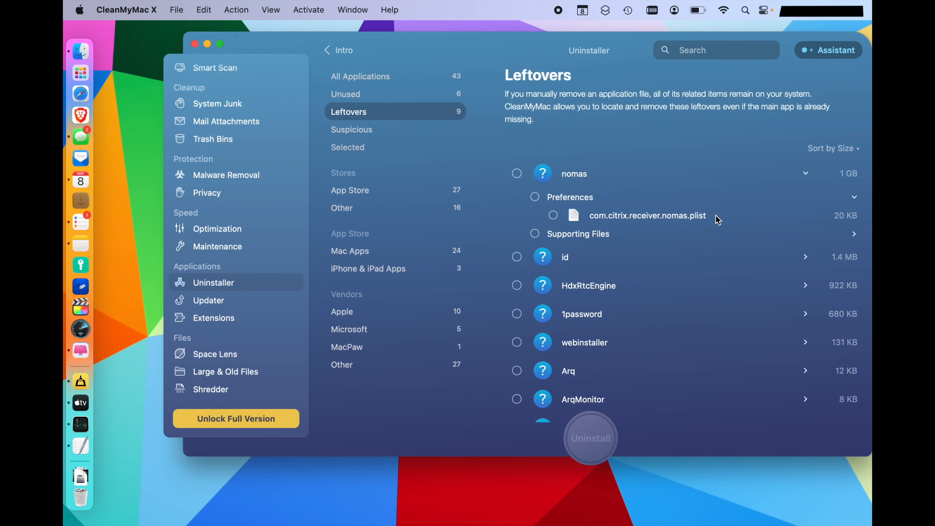
Expand the HdxRtcEngine leftover and its Preferences to reveal its files.
scroll(down, 3)
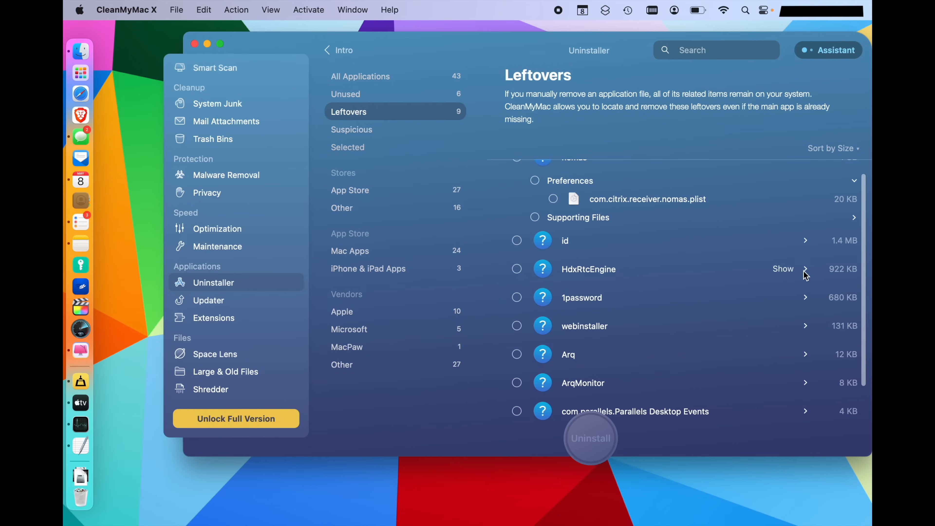
click(805, 268)
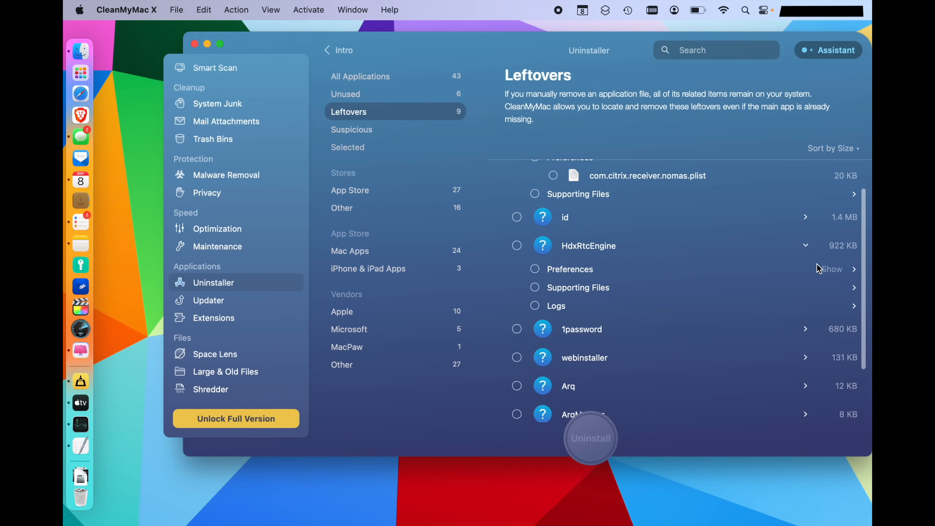
click(569, 269)
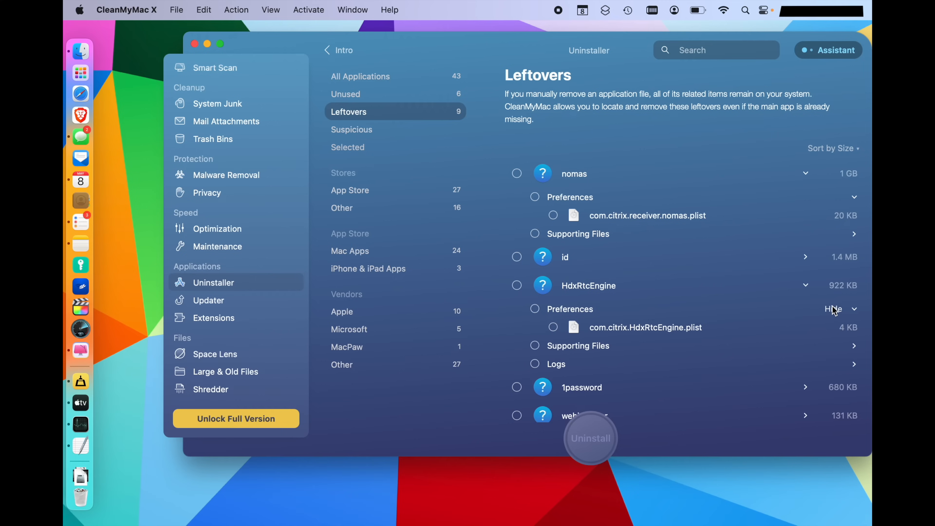
mouse_move(679, 287)
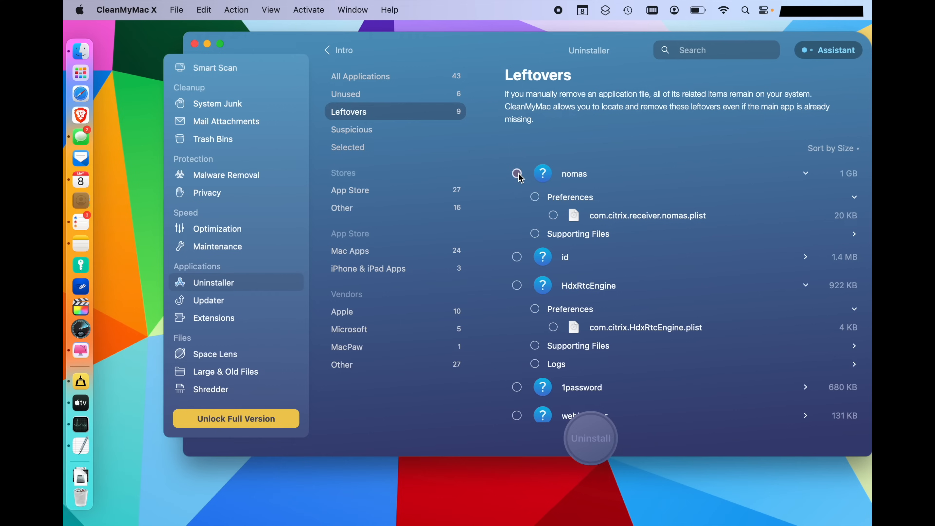
Mark the nomas leftovers, then GFXBench Metal in All Applications, for removal.
click(516, 286)
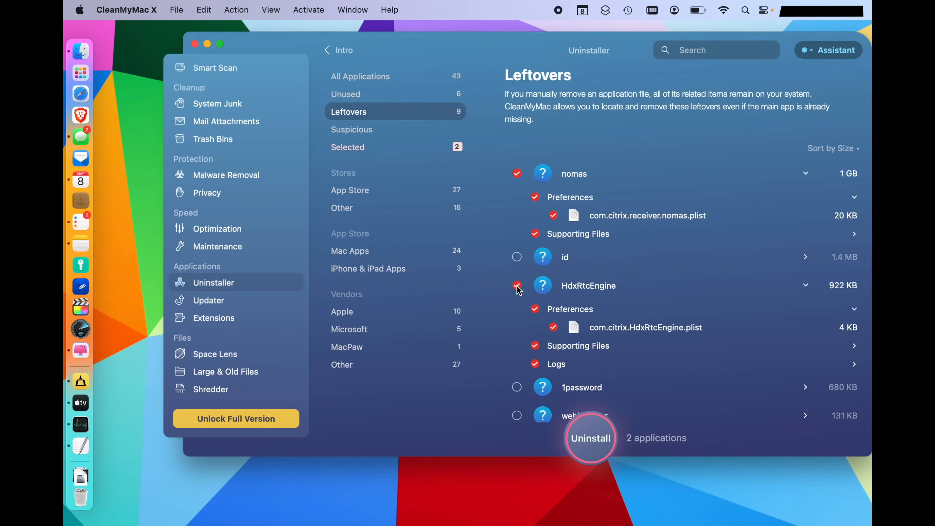
mouse_move(386, 87)
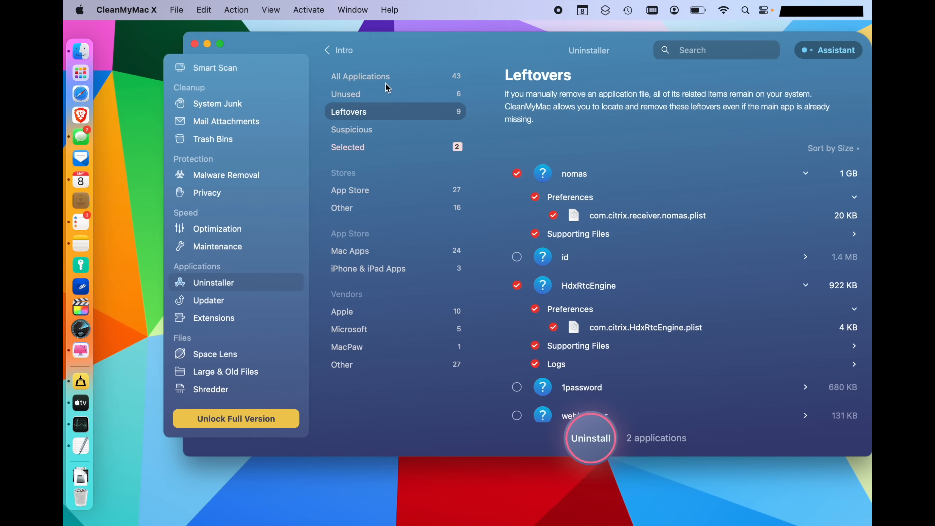
click(360, 77)
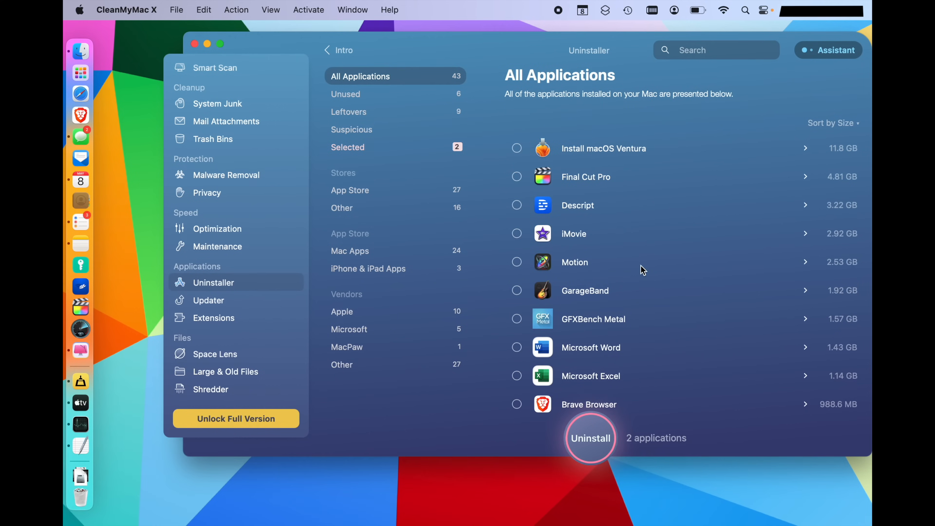
click(517, 202)
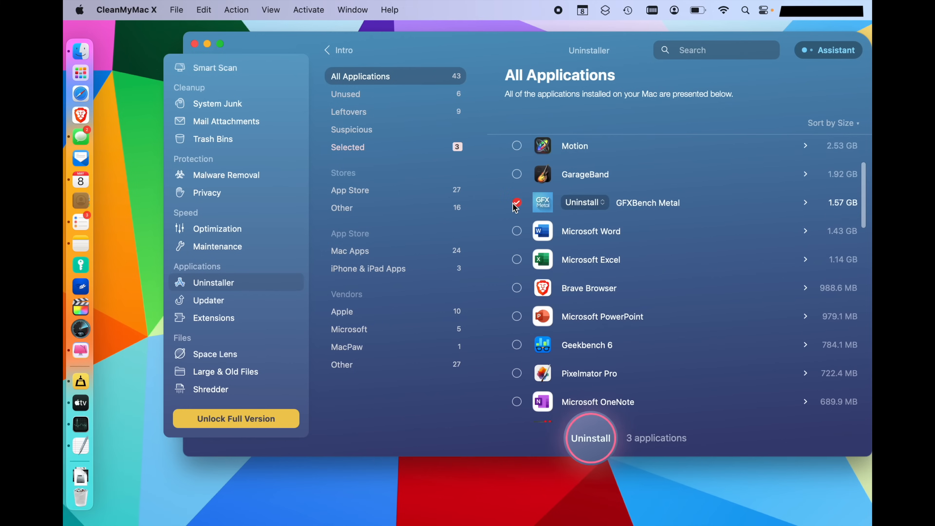
mouse_move(677, 221)
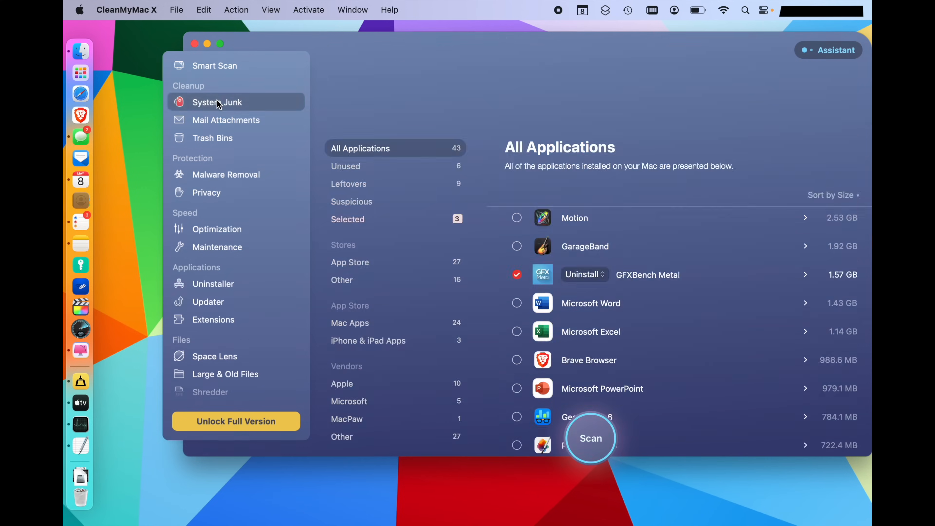
Scan System Junk and review the caches and logs found in detail.
click(217, 102)
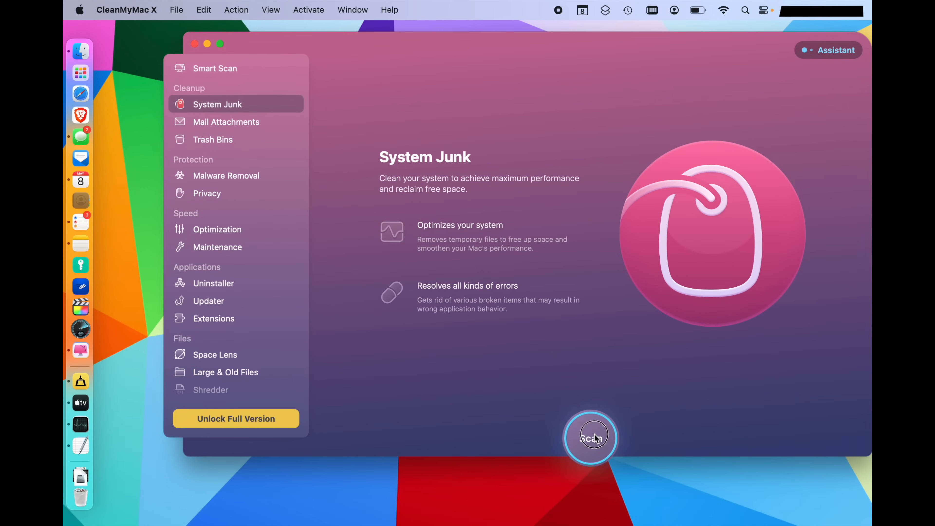
click(589, 437)
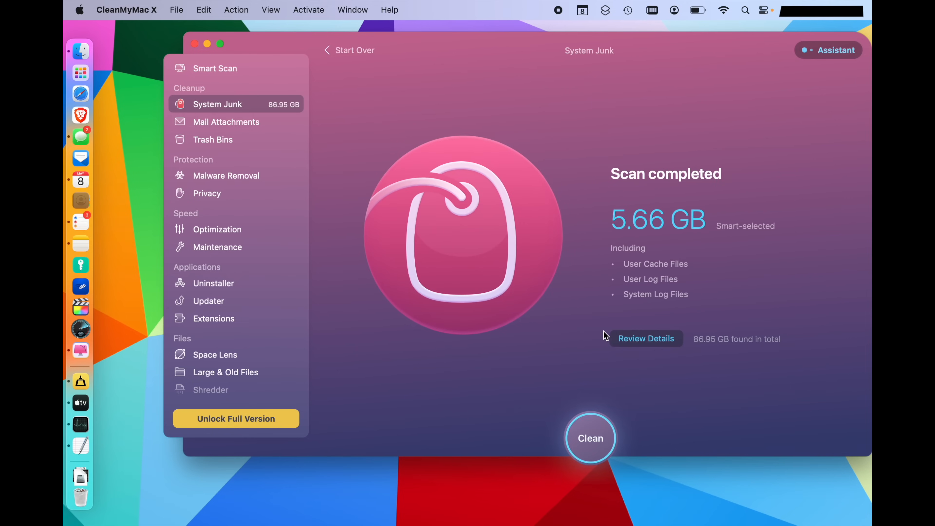
mouse_move(643, 340)
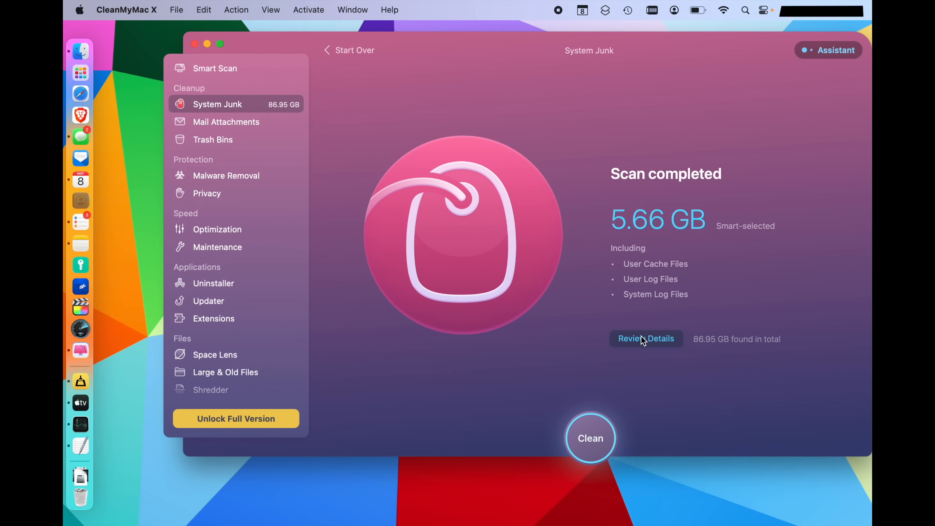
click(645, 339)
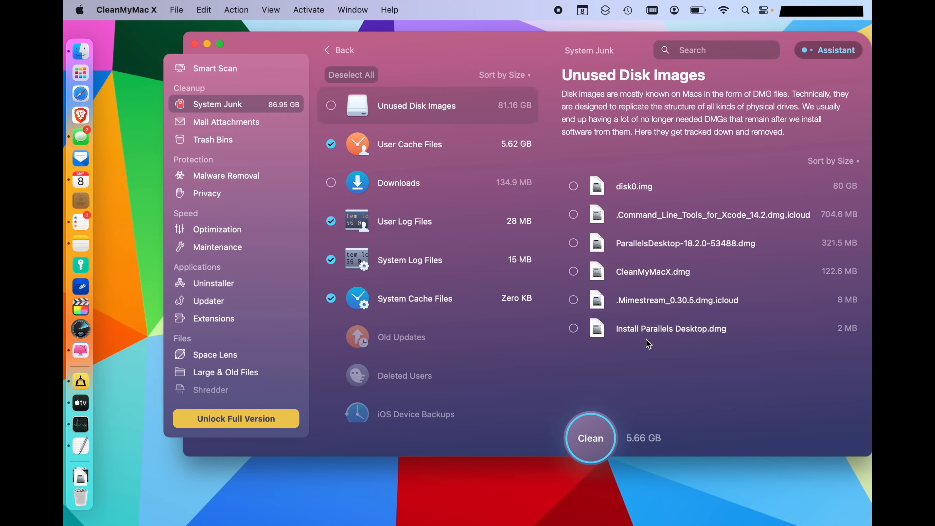
mouse_move(518, 157)
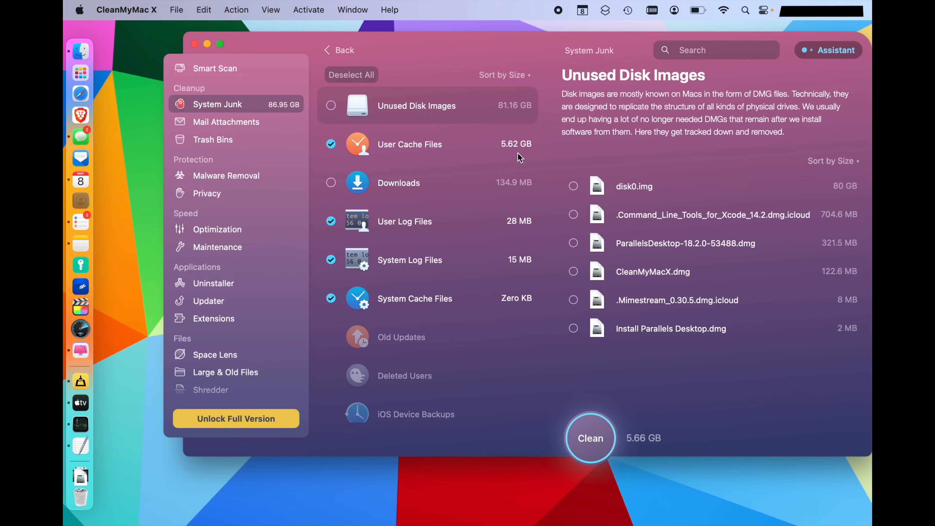
click(409, 144)
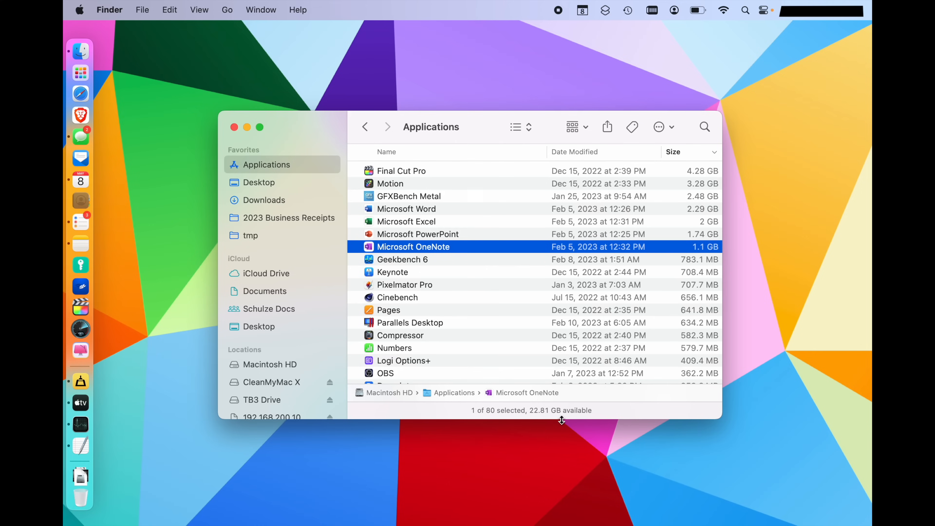
mouse_move(431, 262)
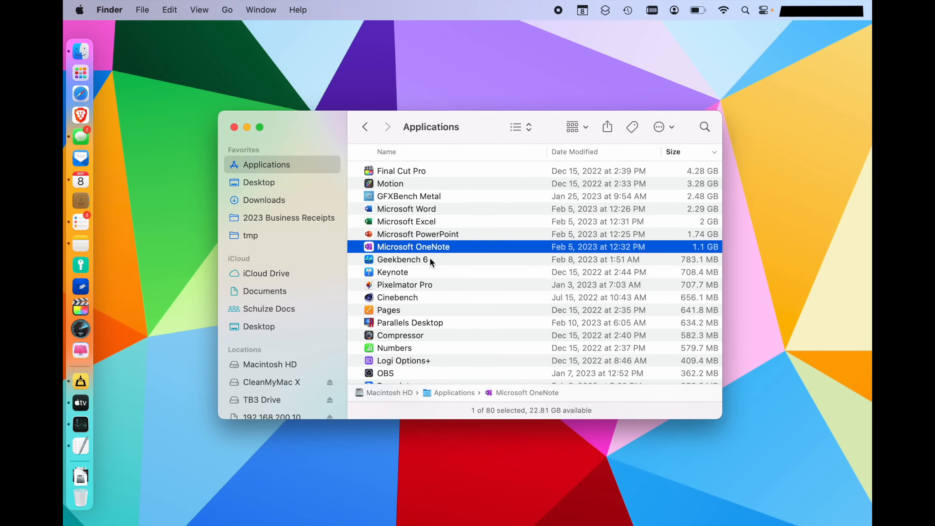
mouse_move(530, 417)
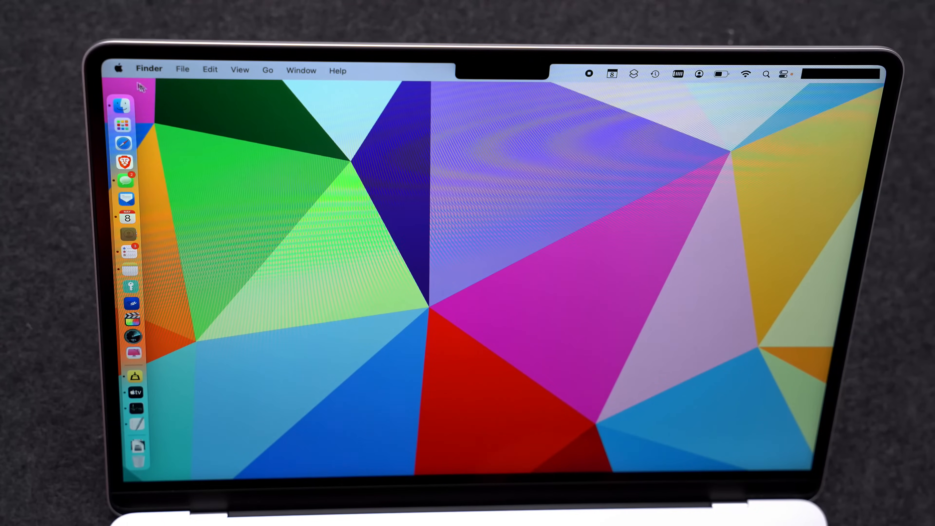
Reach the Storage page under General in System Settings via the Apple menu.
click(119, 70)
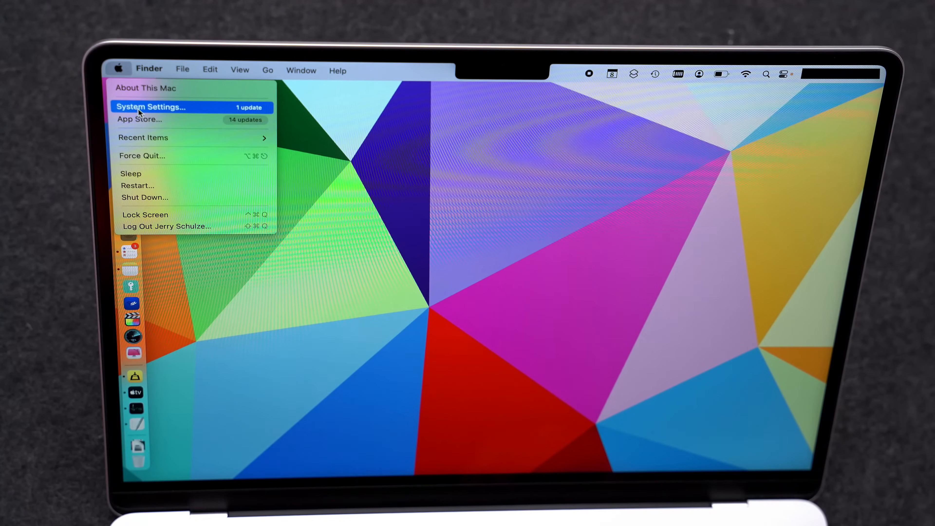
click(151, 107)
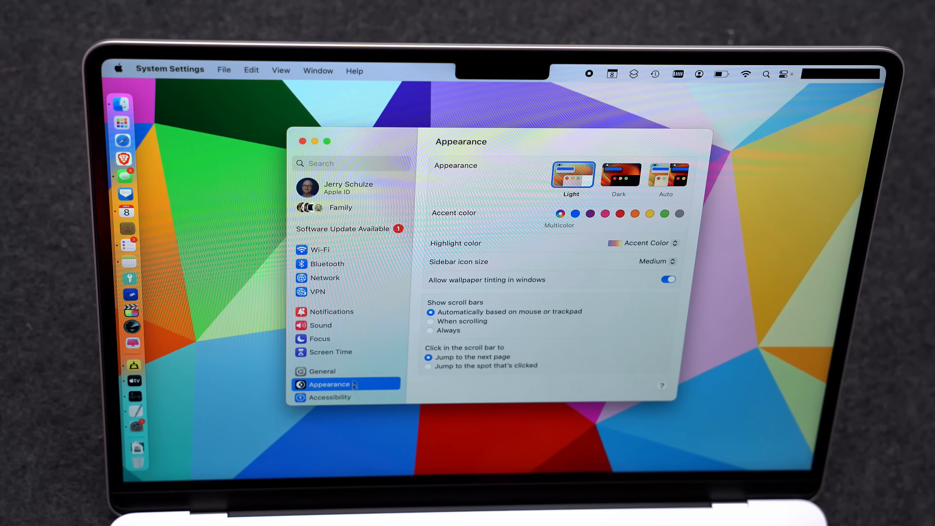
click(322, 371)
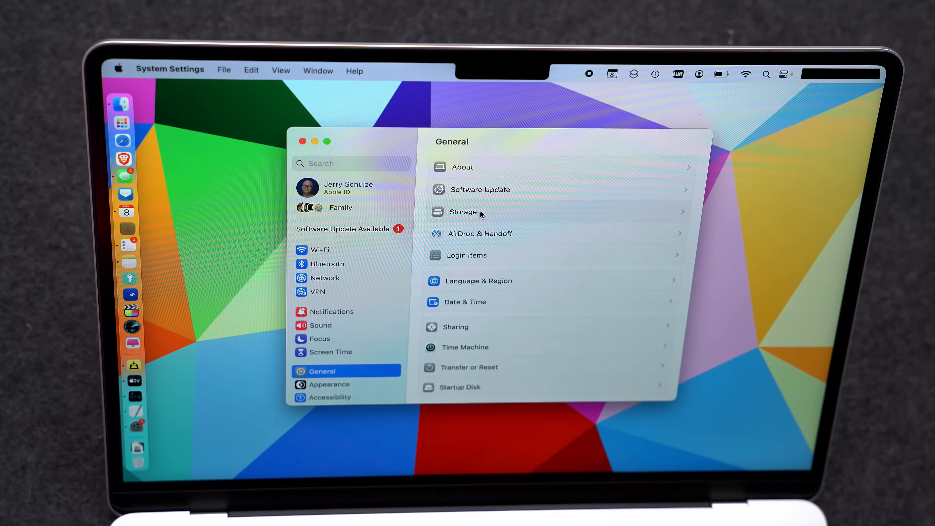
click(462, 212)
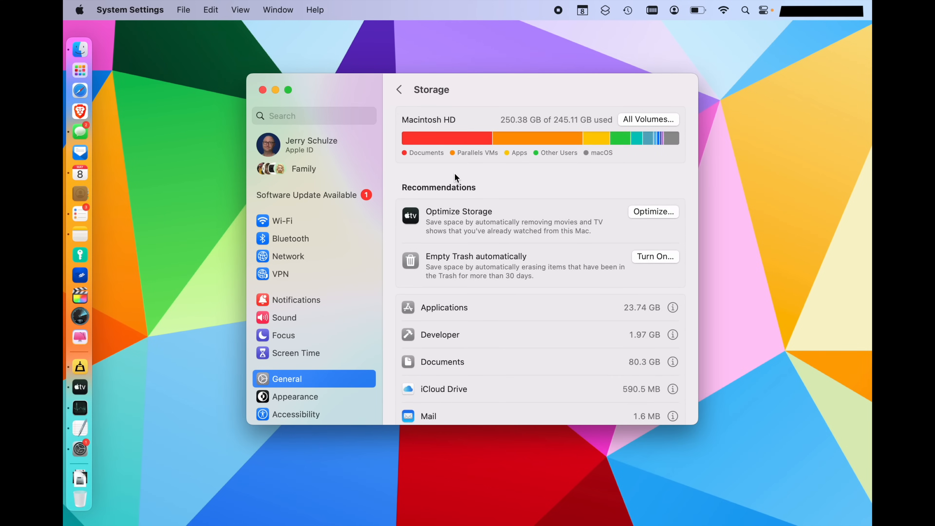
click(263, 90)
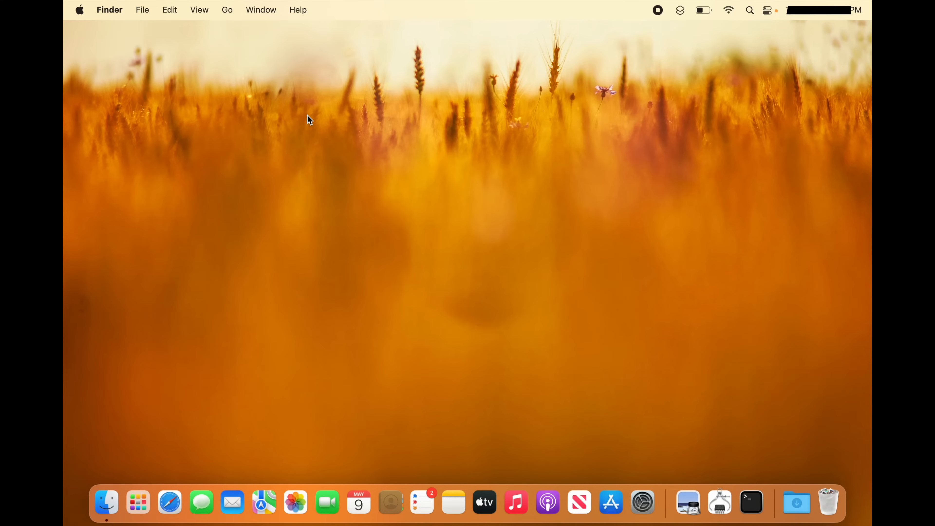
mouse_move(90, 19)
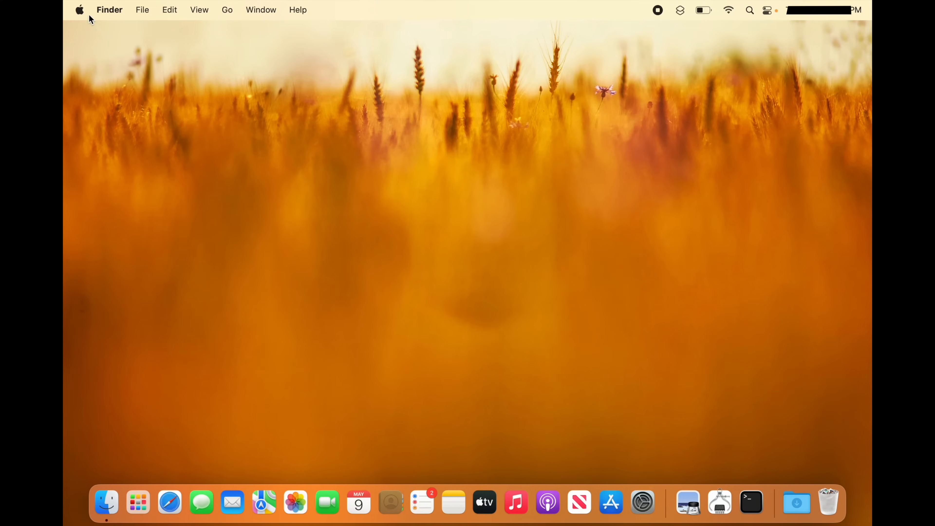
Manage Macintosh HD storage from About This Mac, viewing Developer and Recommendations categories.
click(79, 9)
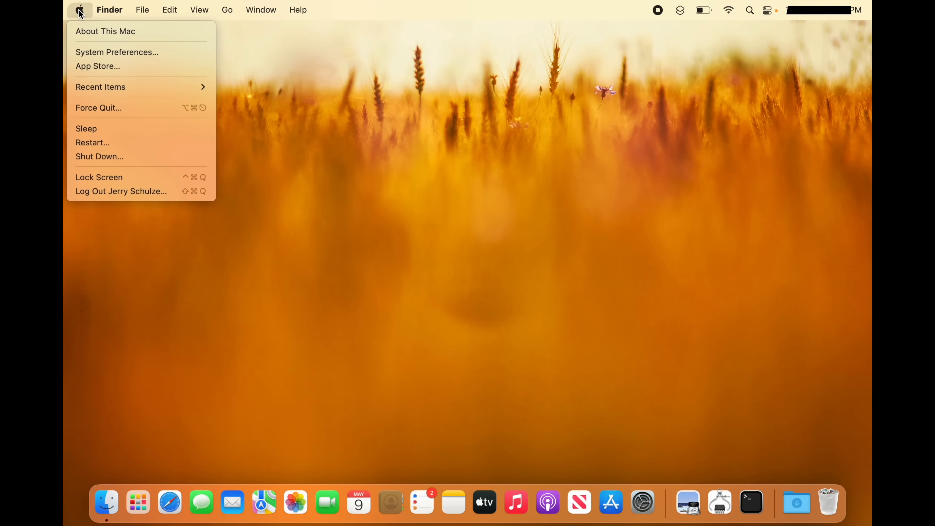
click(105, 31)
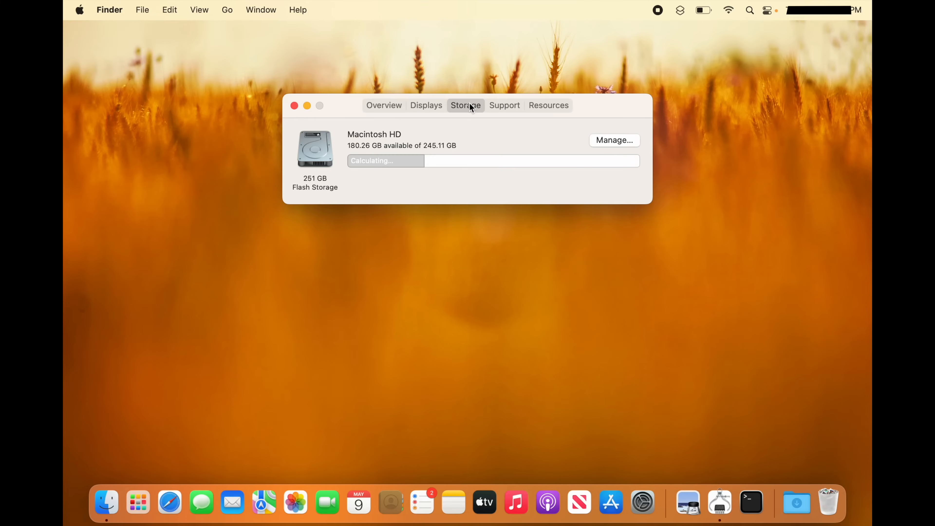
click(614, 139)
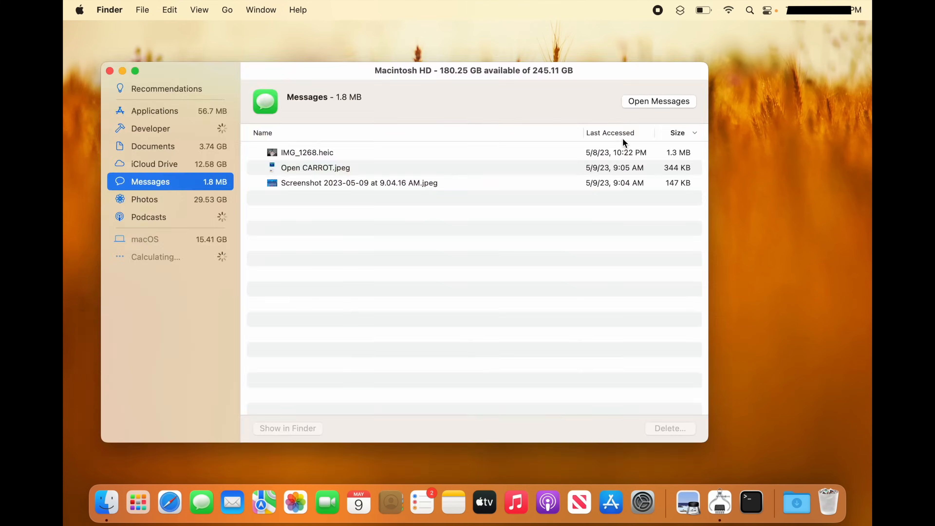
click(151, 128)
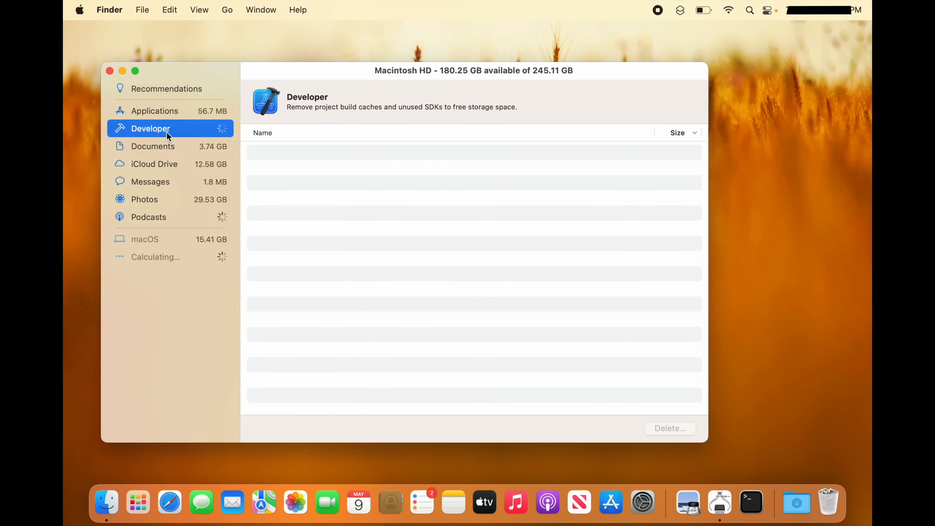
click(169, 88)
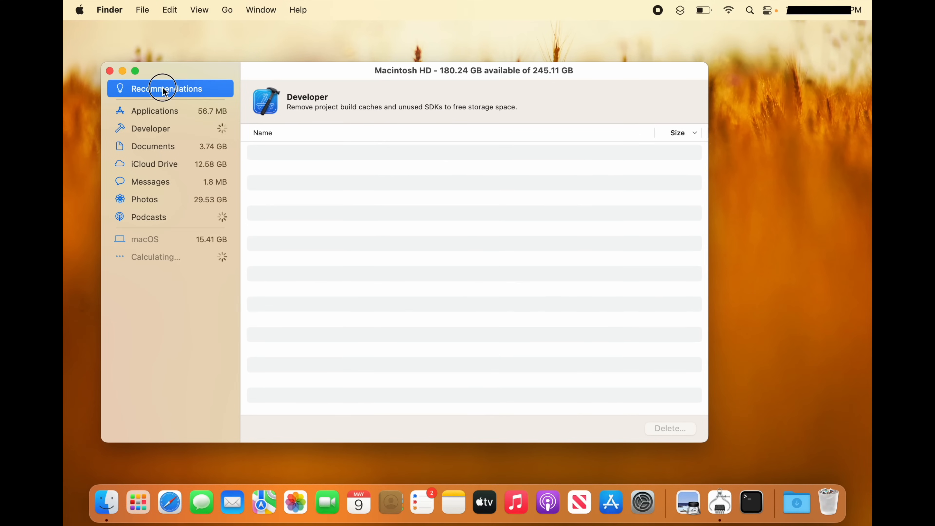
click(170, 88)
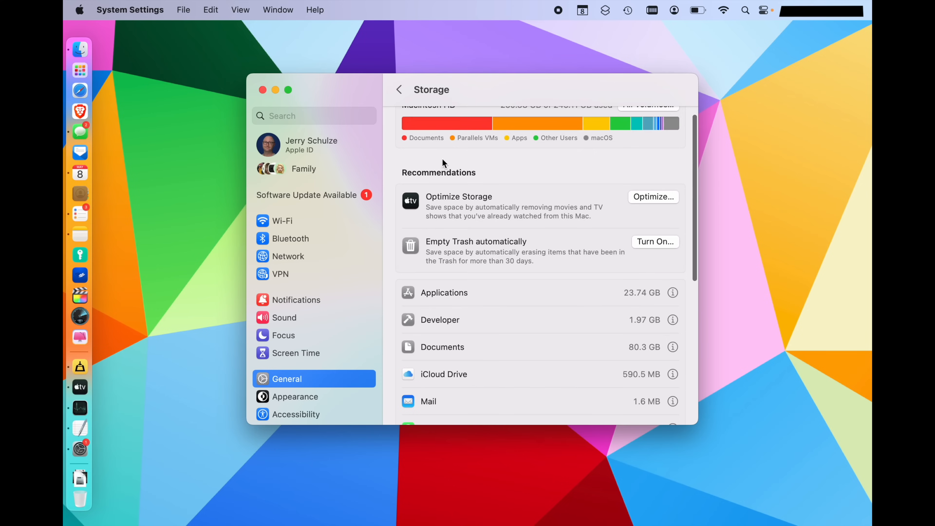
Check which applications take the most space in the Storage breakdown, then dismiss the list.
scroll(down, 3)
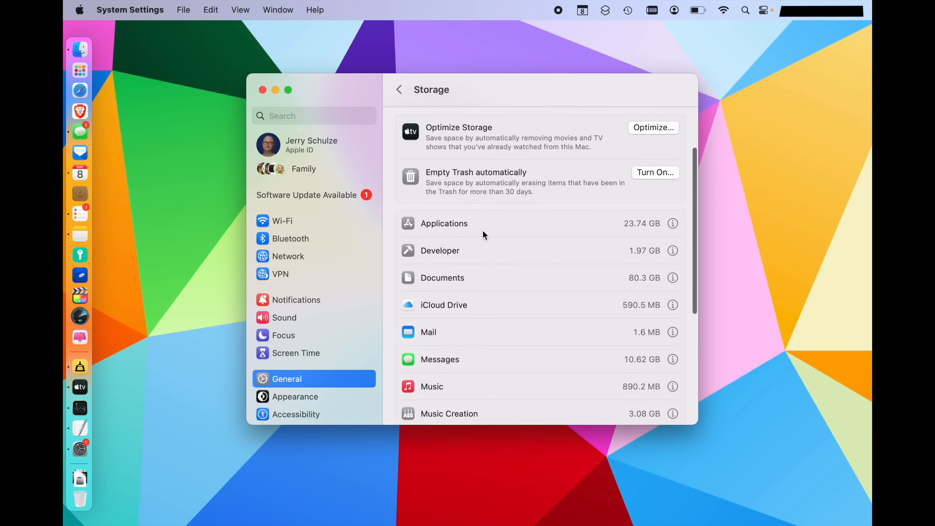
click(672, 223)
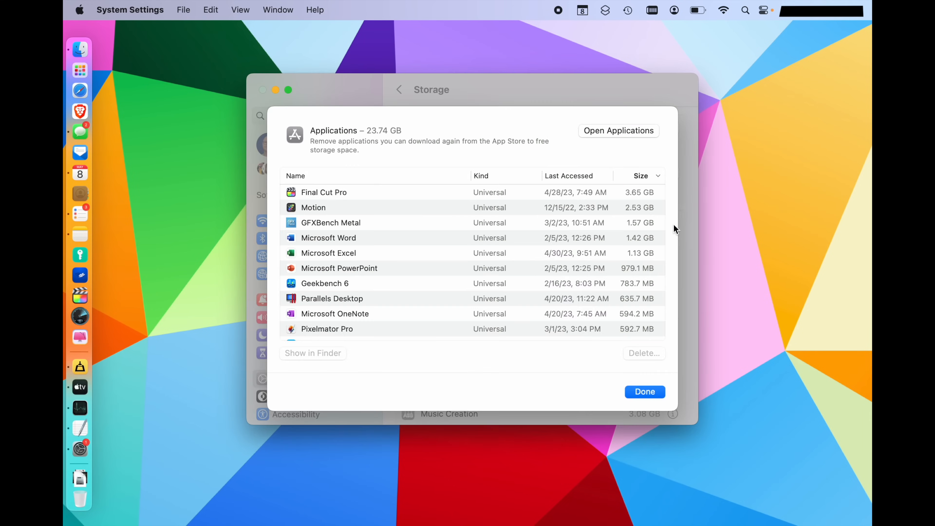
mouse_move(655, 385)
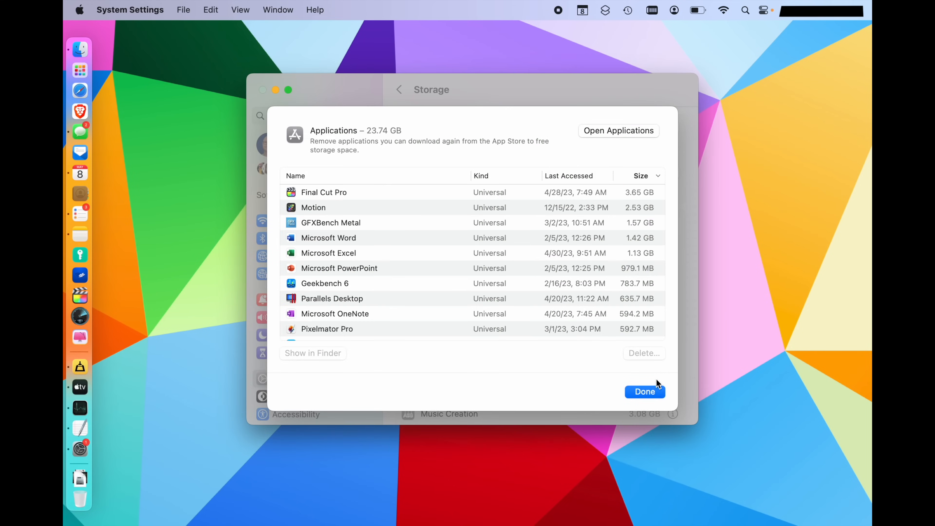
click(644, 391)
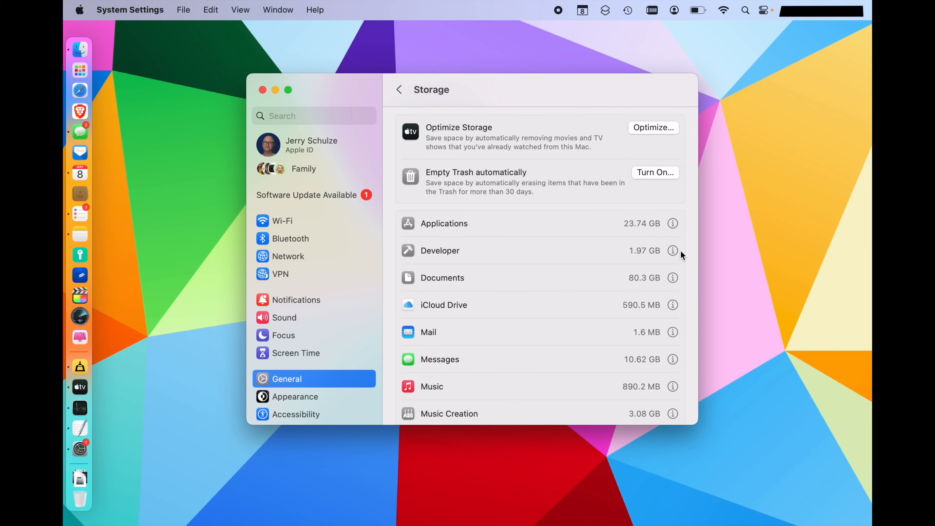
mouse_move(675, 283)
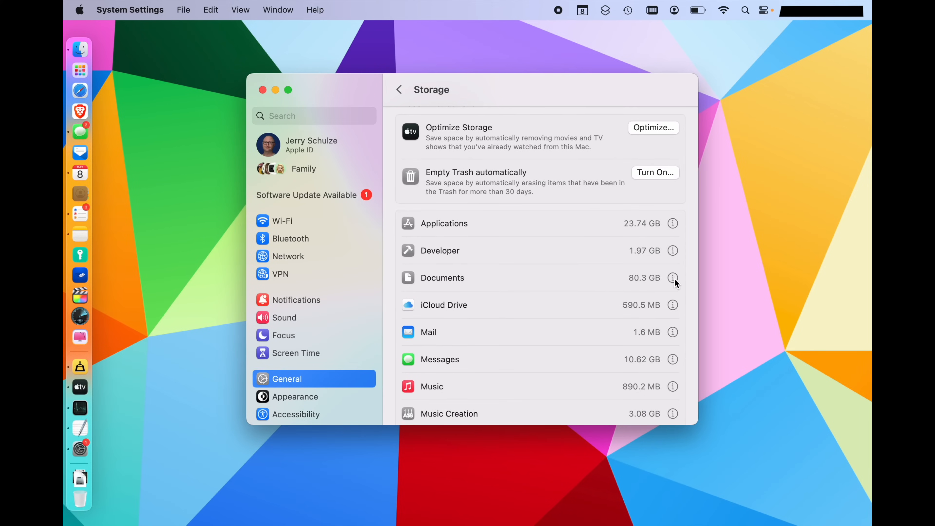
mouse_move(623, 373)
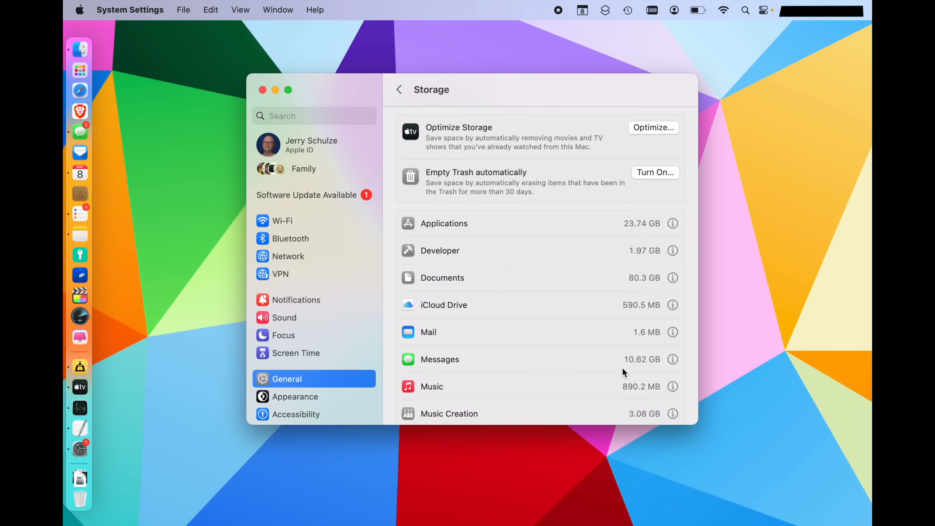
mouse_move(613, 360)
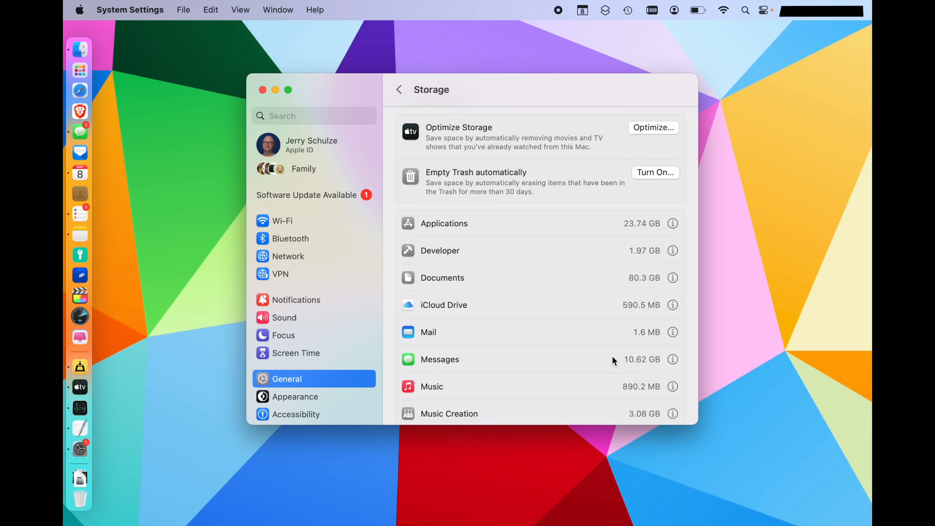
mouse_move(598, 361)
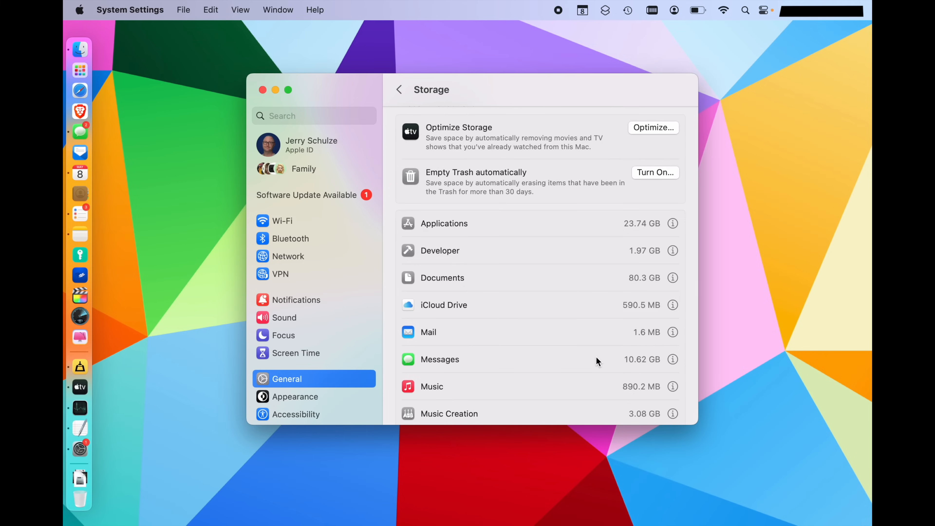
Review the remaining categories, including Parallels VMs at 80.03 GB and macOS at 18.82 GB.
scroll(down, 3)
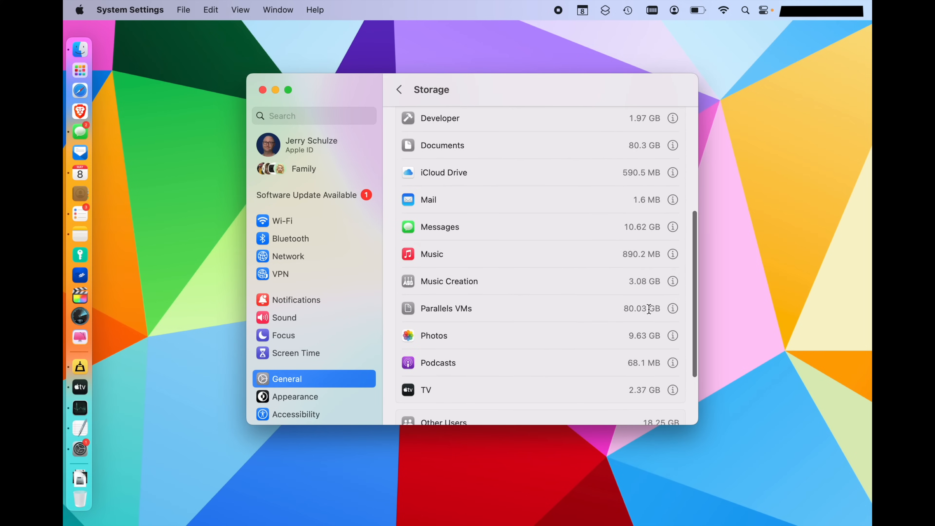
scroll(down, 3)
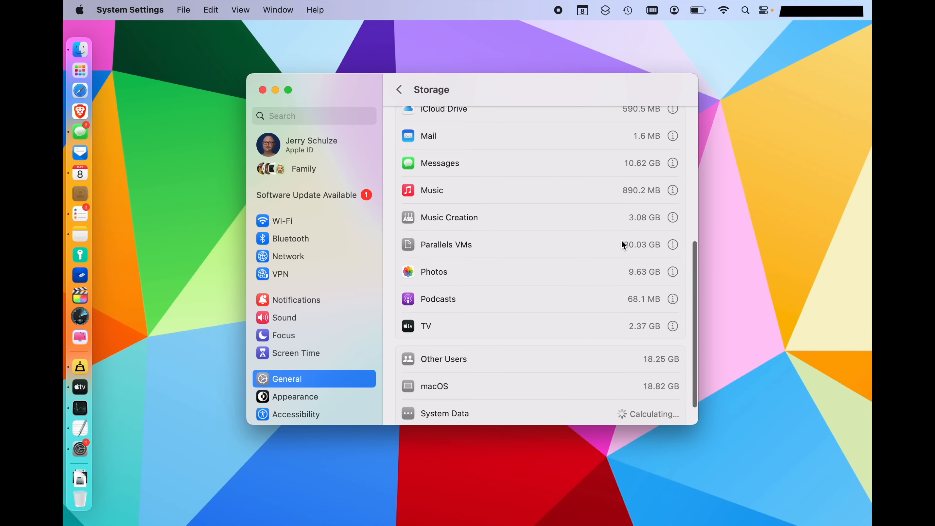
scroll(down, 3)
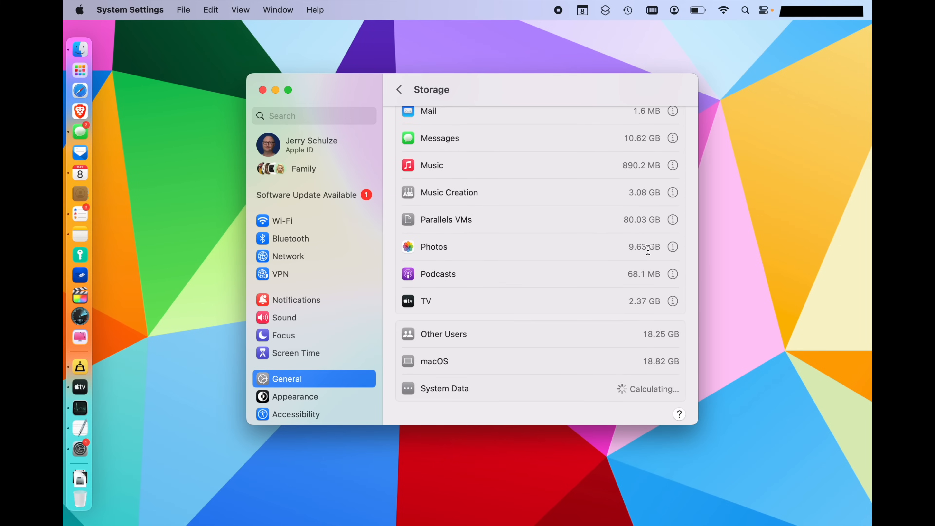
scroll(up, 3)
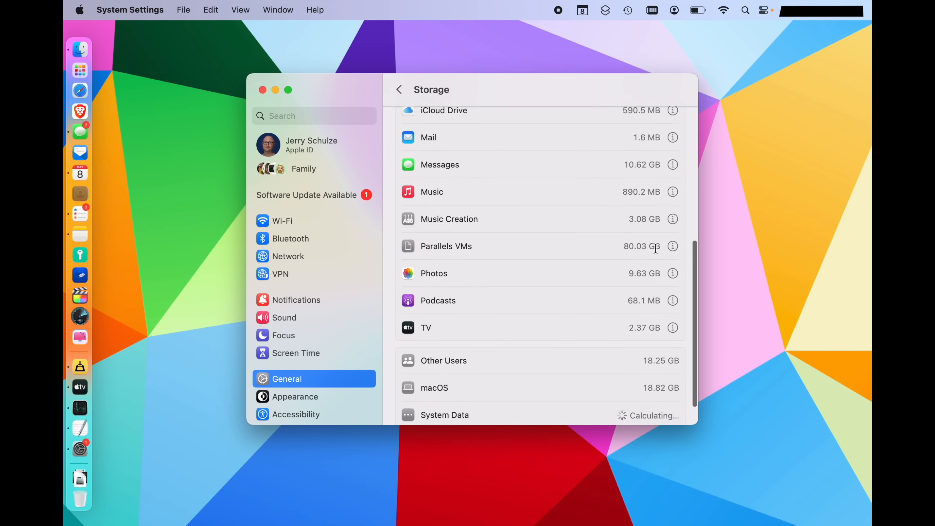
scroll(up, 3)
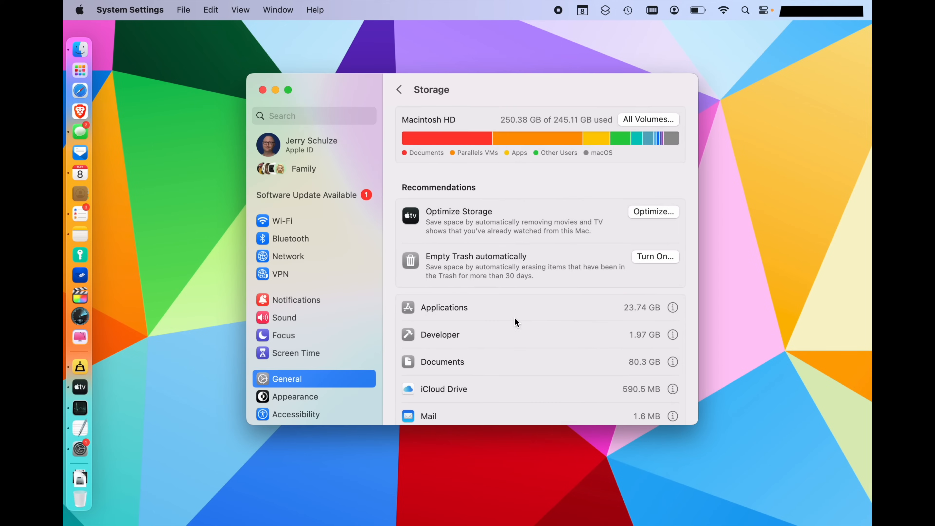
Enable Optimize Storage so watched movies and TV shows are removed automatically.
click(652, 212)
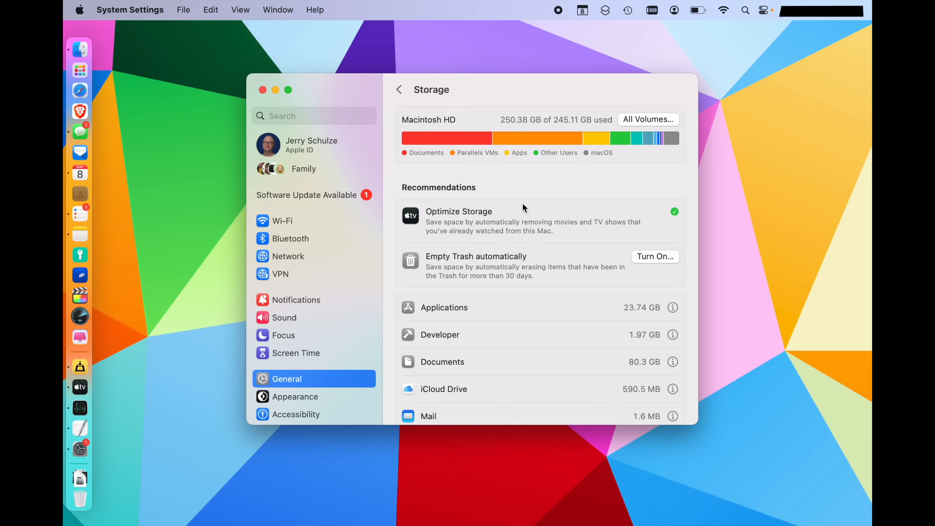
mouse_move(528, 273)
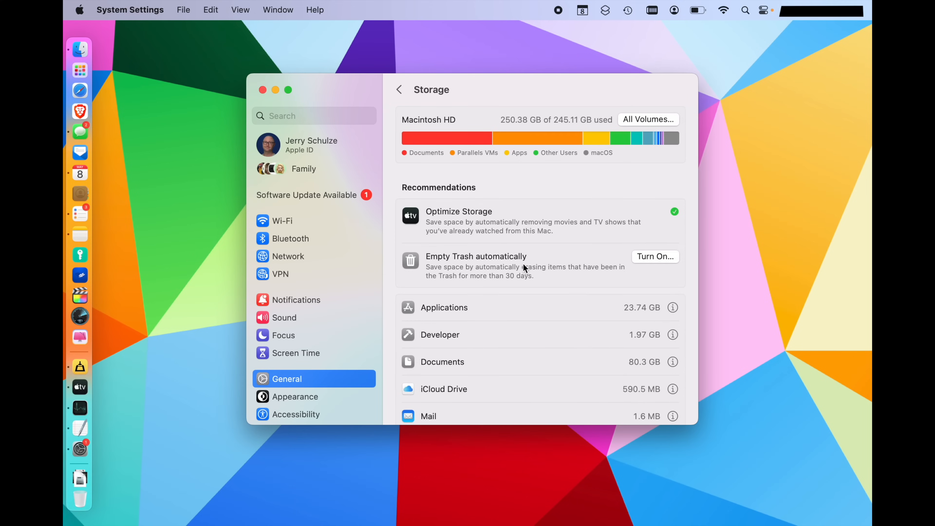
click(79, 495)
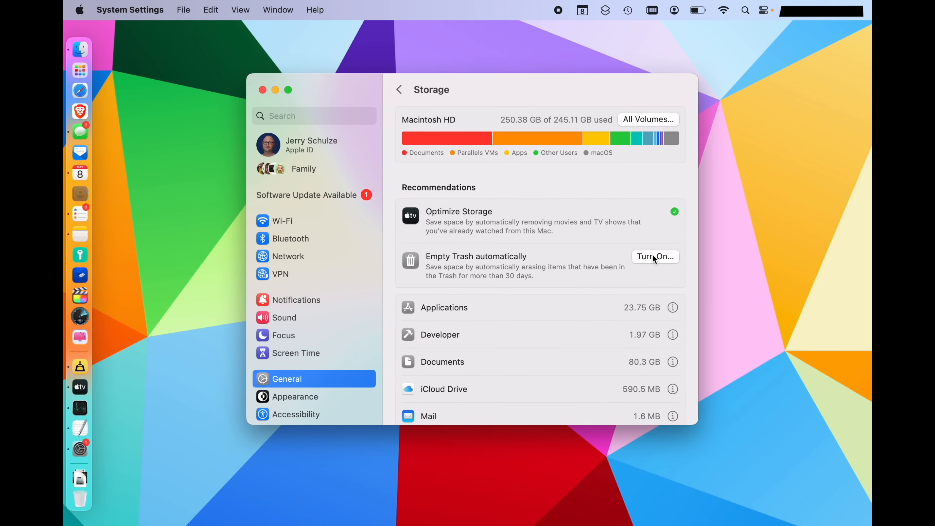
Start enabling automatic Trash emptying after 30 days, checking the Trash contents first.
click(654, 255)
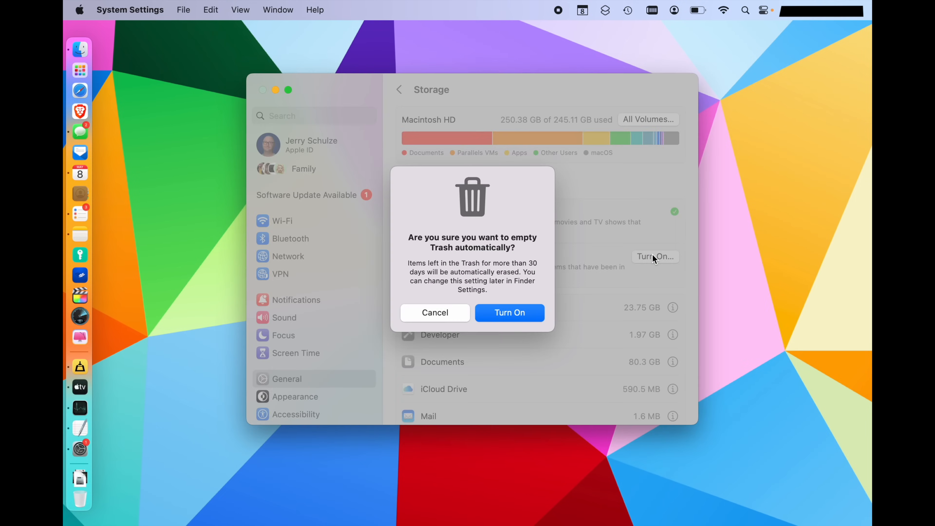
mouse_move(631, 263)
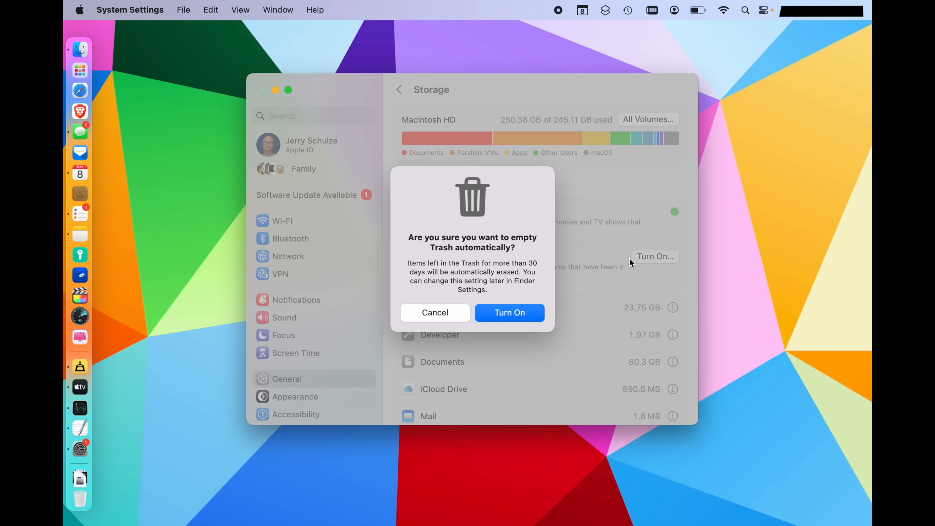
click(435, 313)
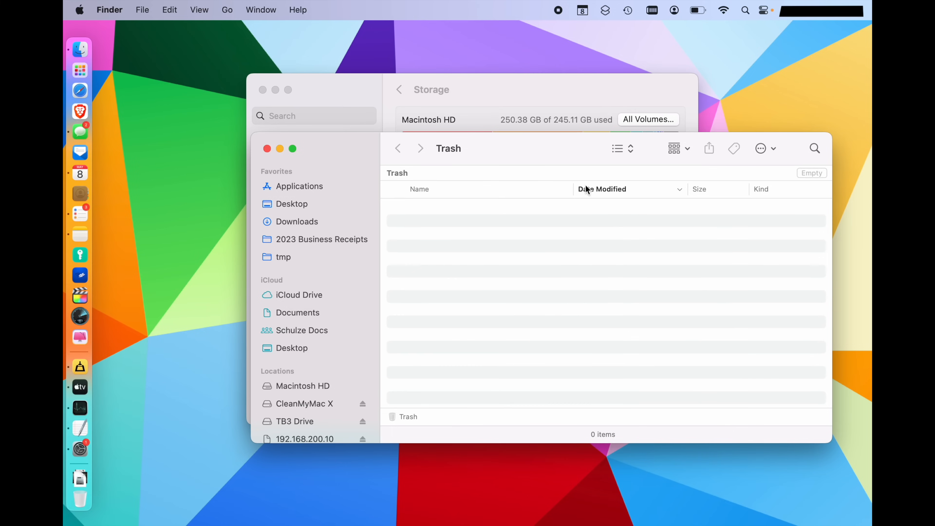
mouse_move(275, 155)
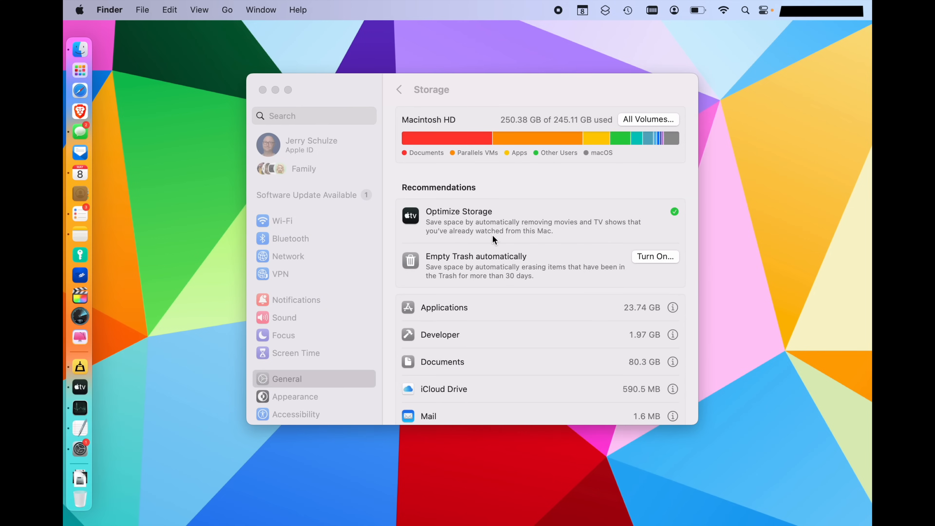
click(654, 256)
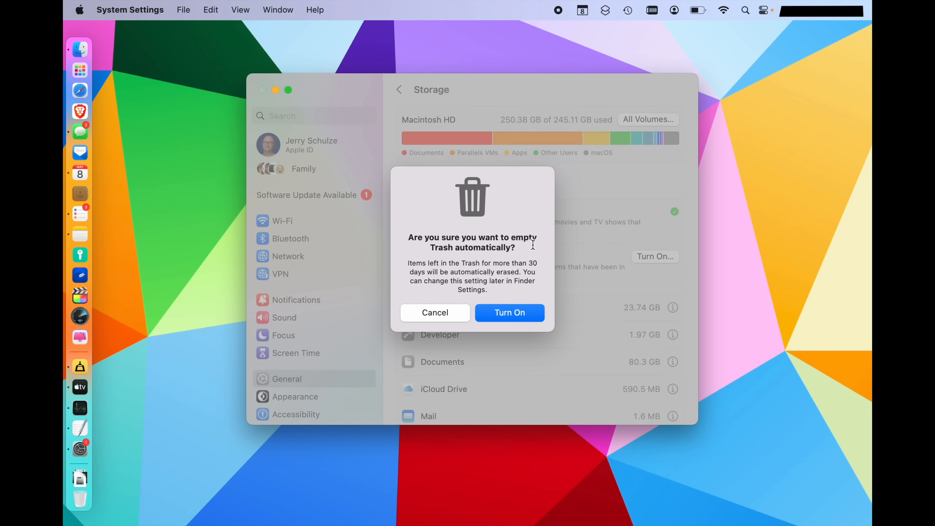
mouse_move(589, 269)
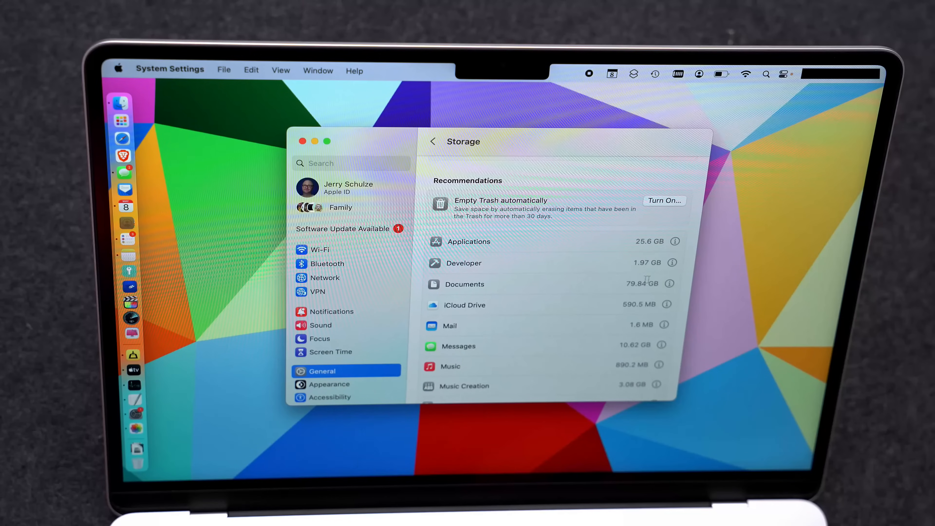
mouse_move(614, 285)
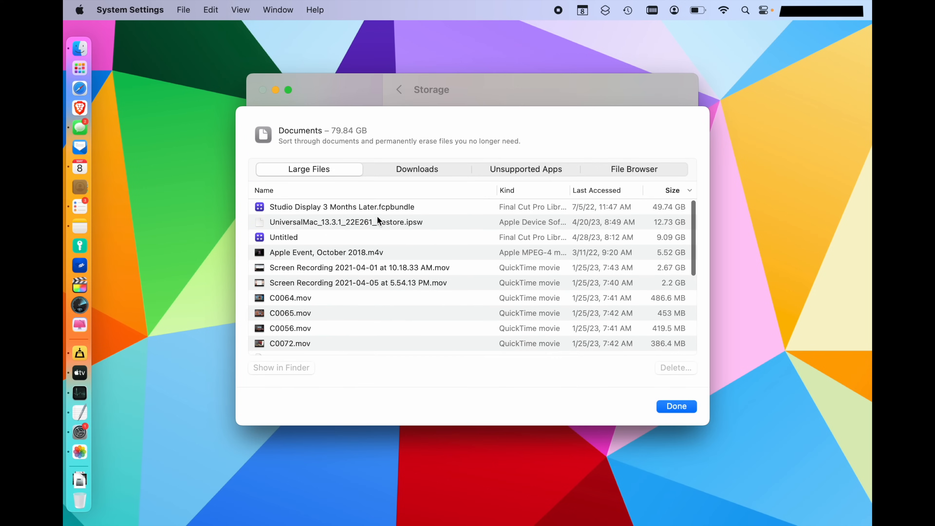
click(341, 207)
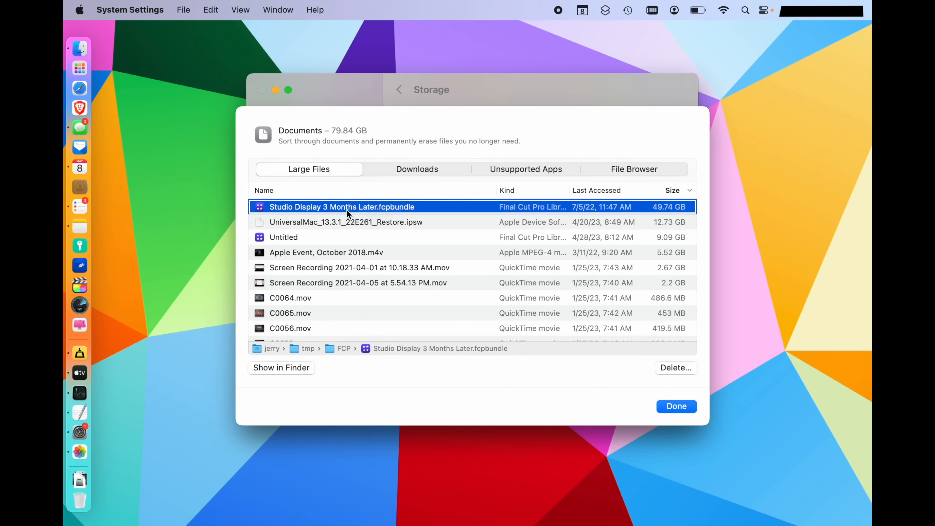
click(417, 169)
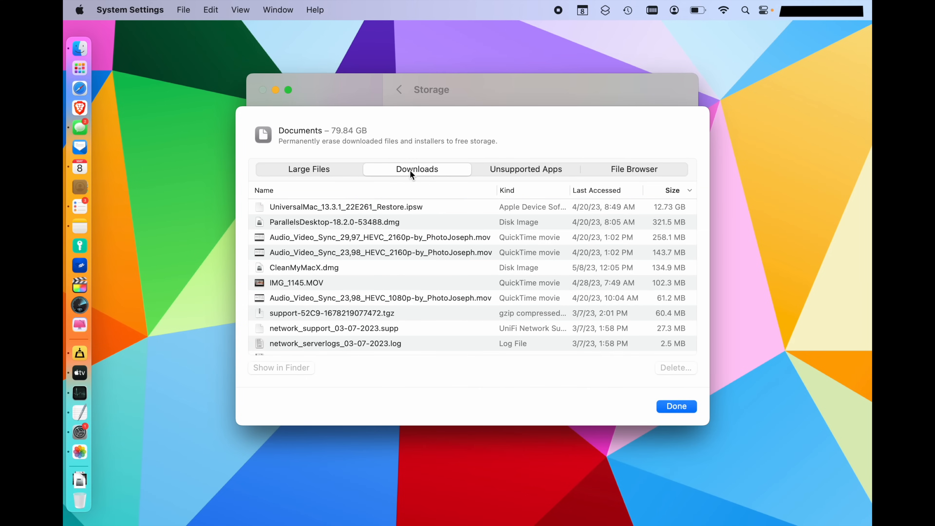
mouse_move(532, 179)
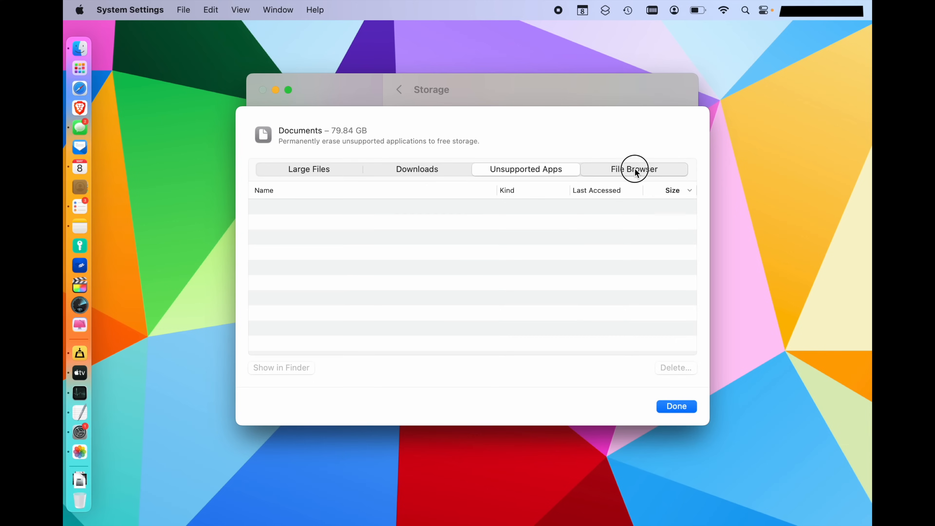
click(634, 169)
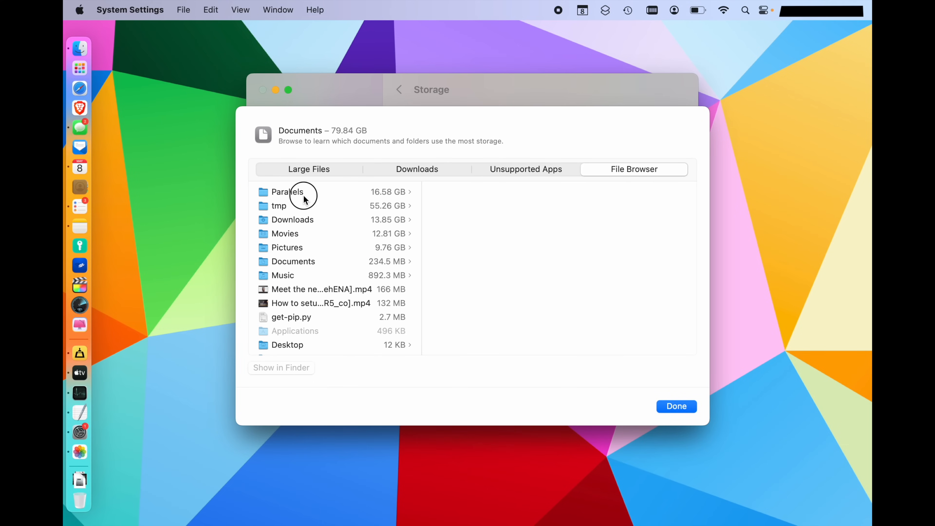
click(278, 205)
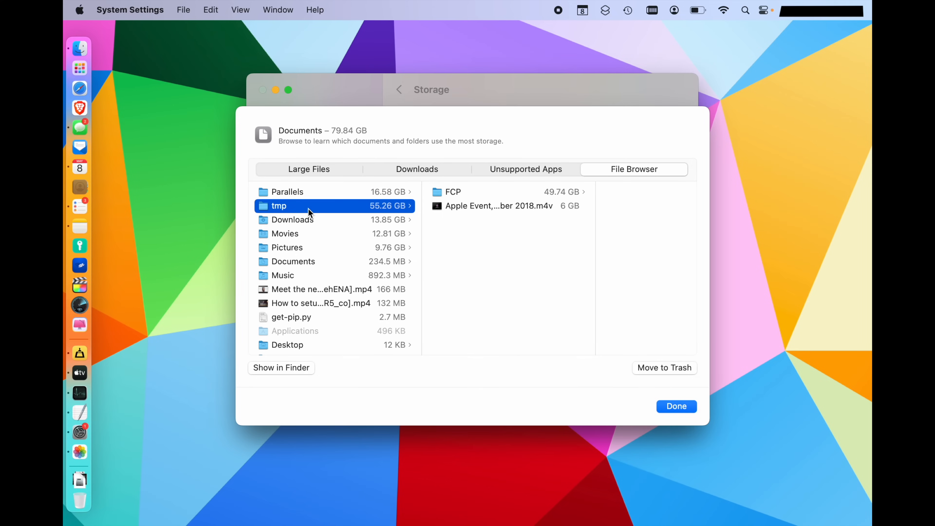
click(292, 219)
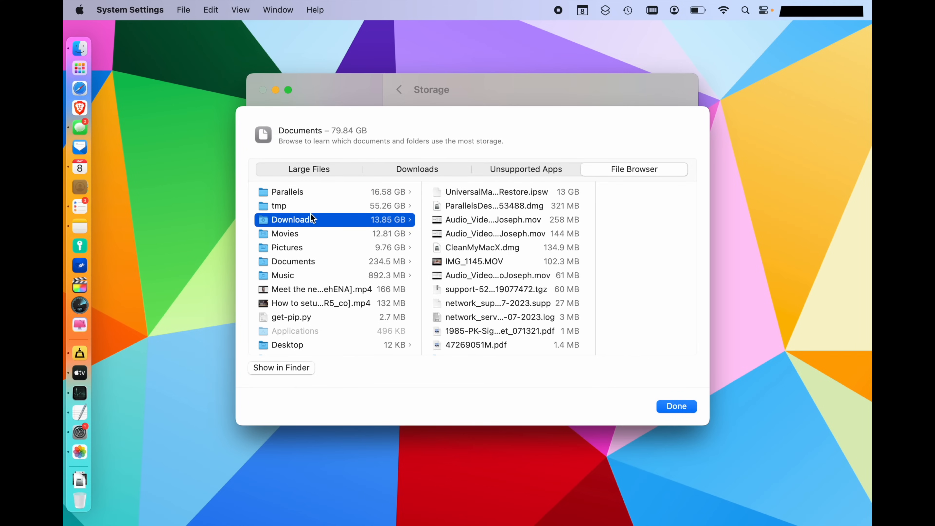
click(675, 406)
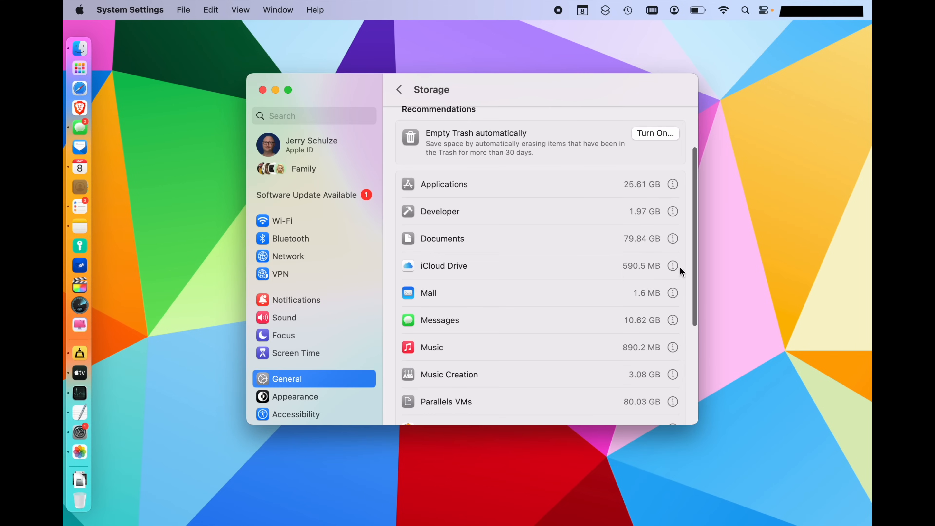
click(672, 266)
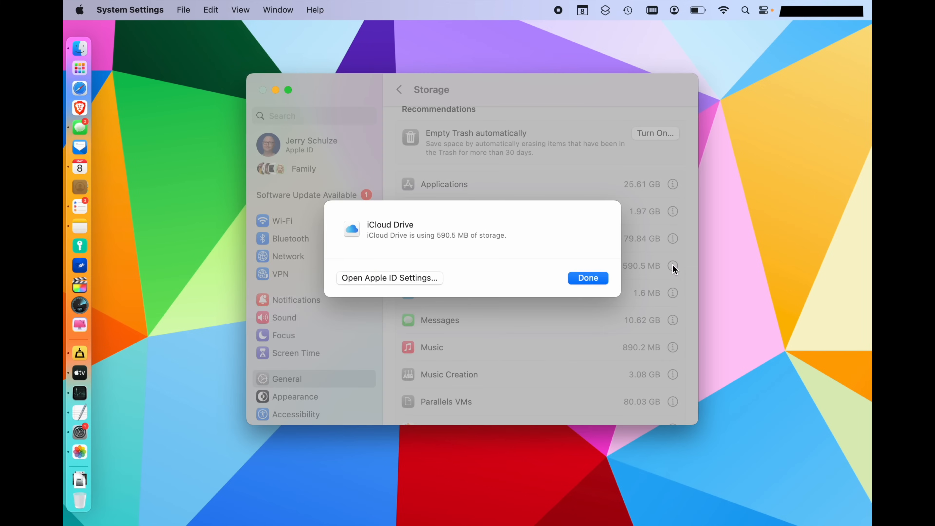
mouse_move(397, 284)
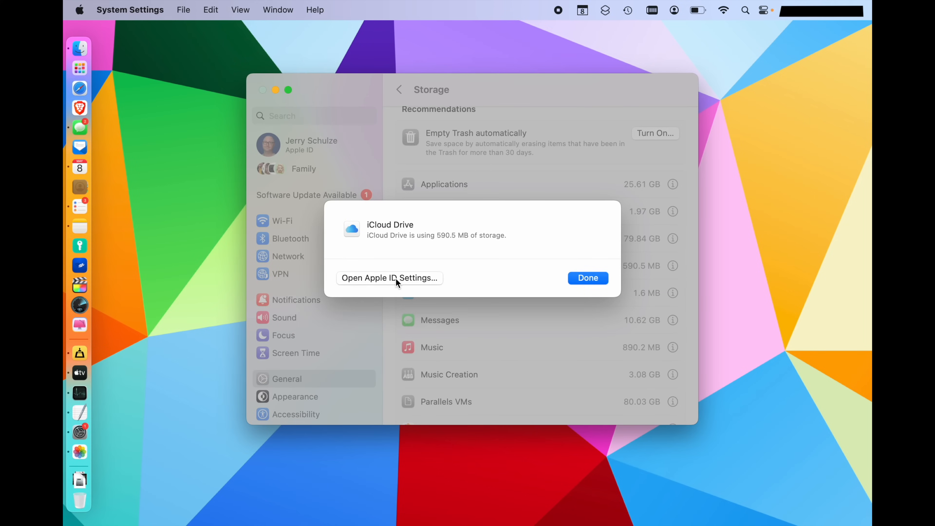
mouse_move(485, 244)
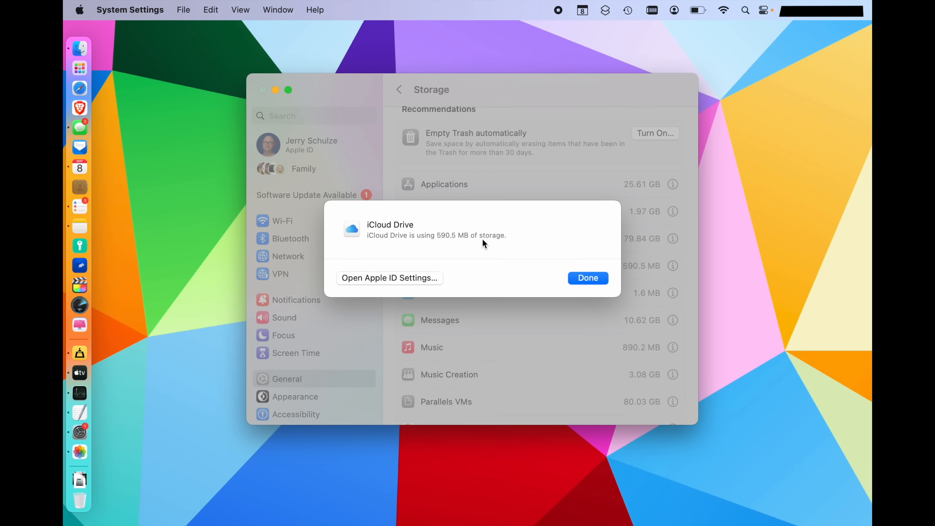
mouse_move(403, 282)
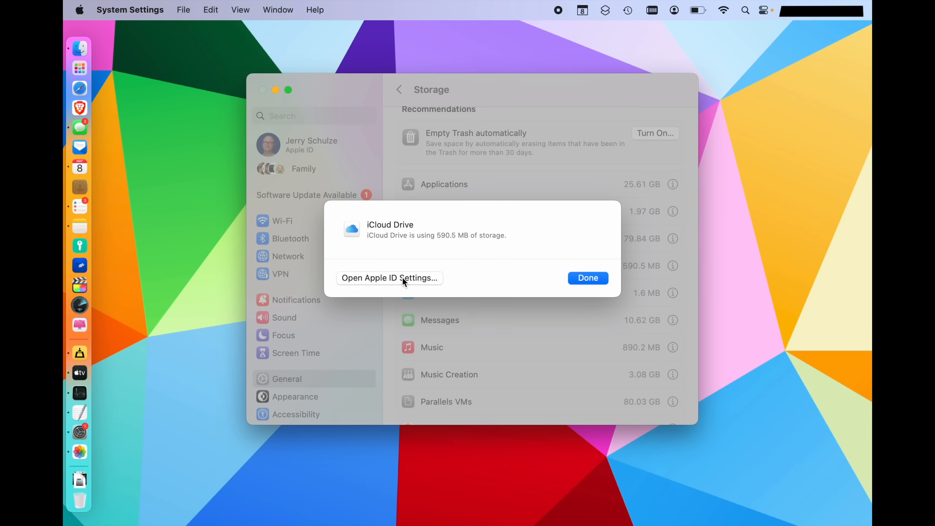
click(389, 278)
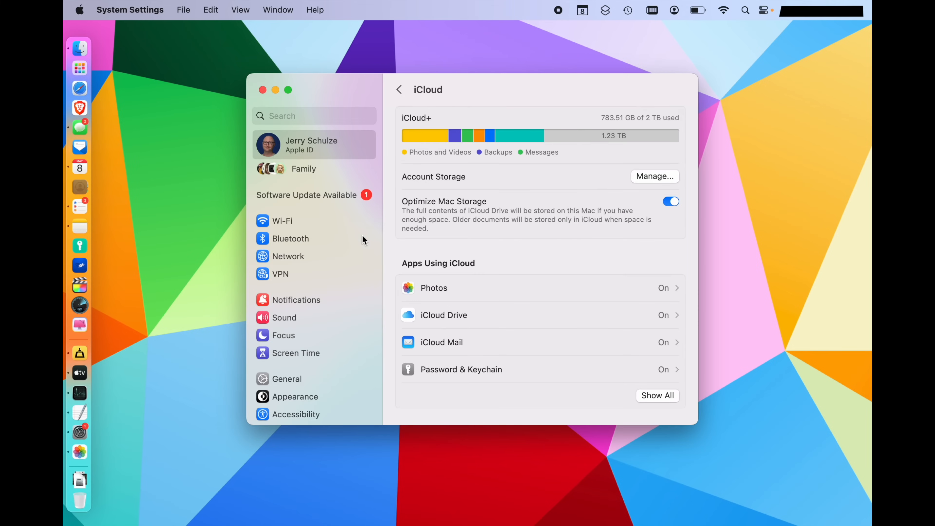
click(286, 379)
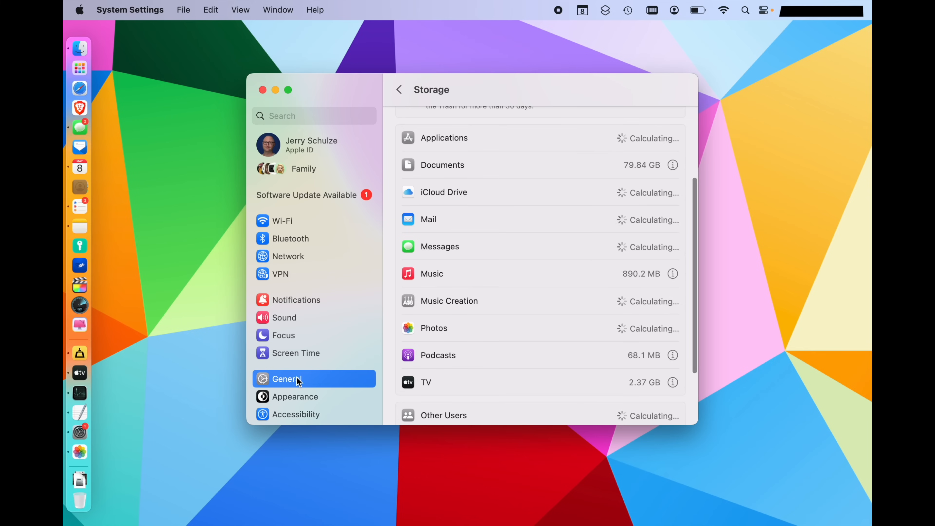
Browse the 10.62 GB of Messages attachments sorted by size to spot the largest files.
scroll(up, 3)
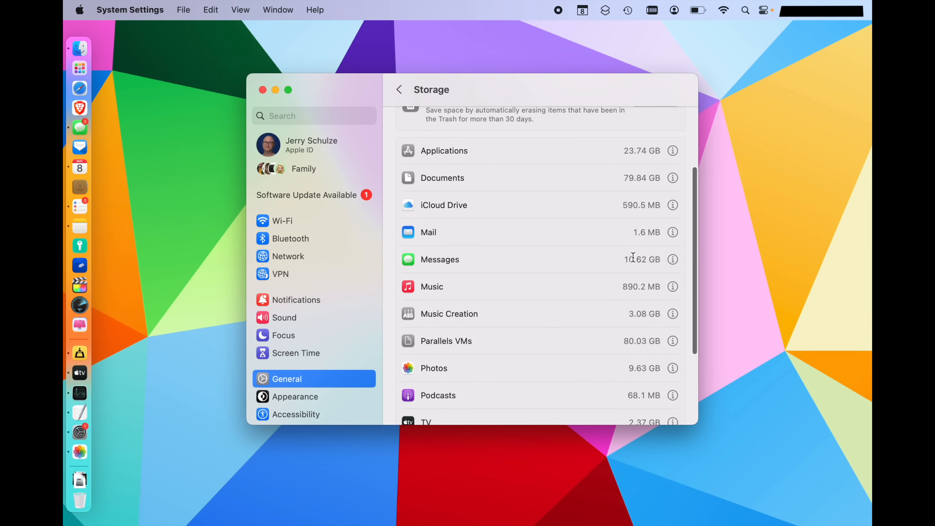
click(672, 259)
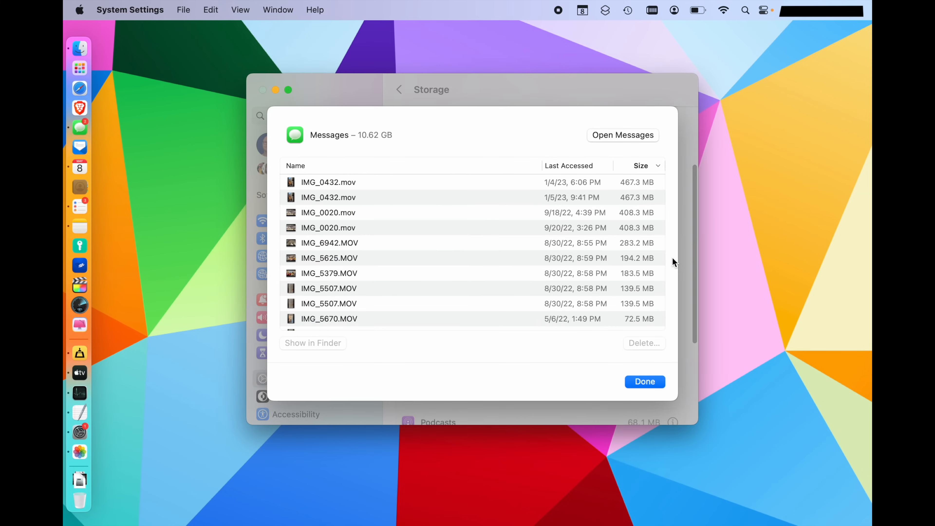
scroll(down, 3)
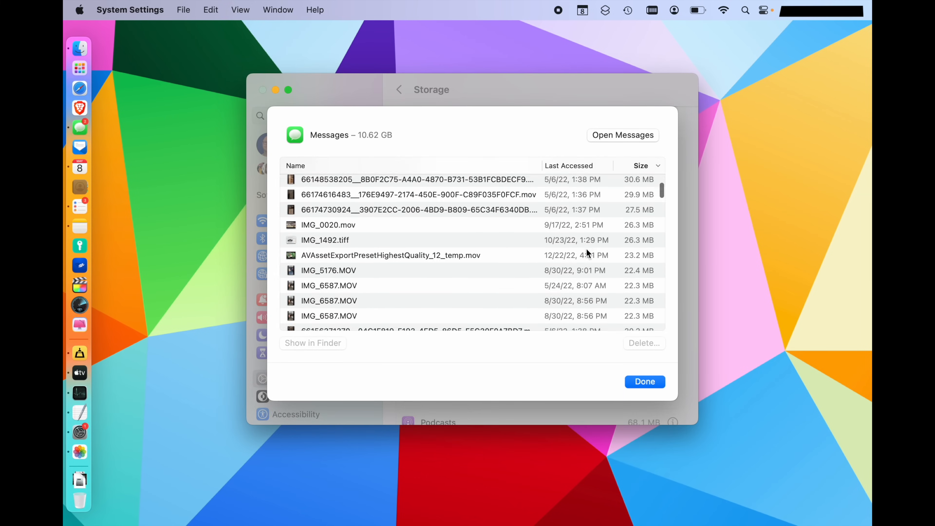
scroll(down, 3)
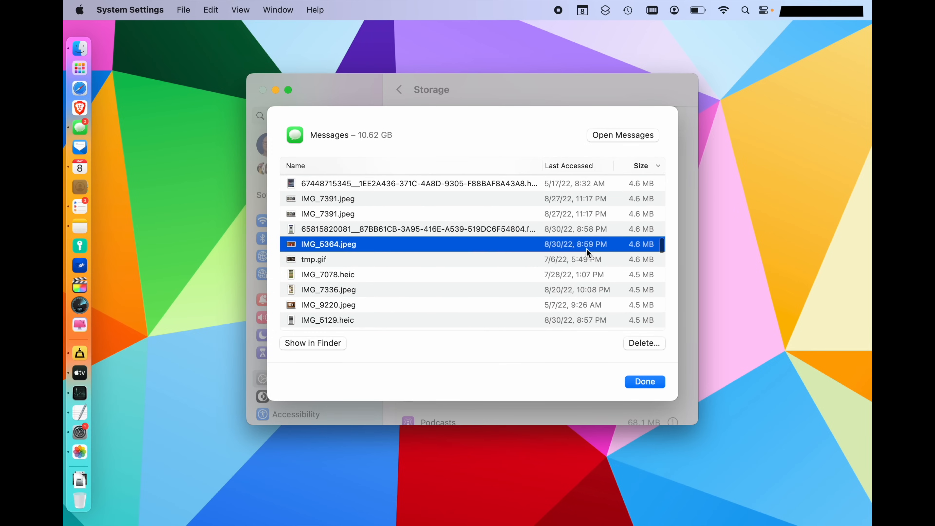
scroll(up, 3)
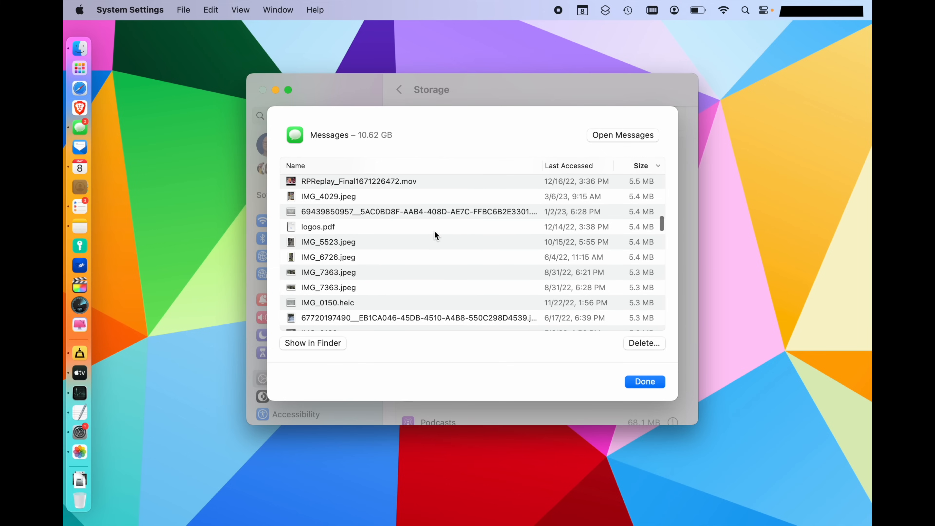
scroll(down, 3)
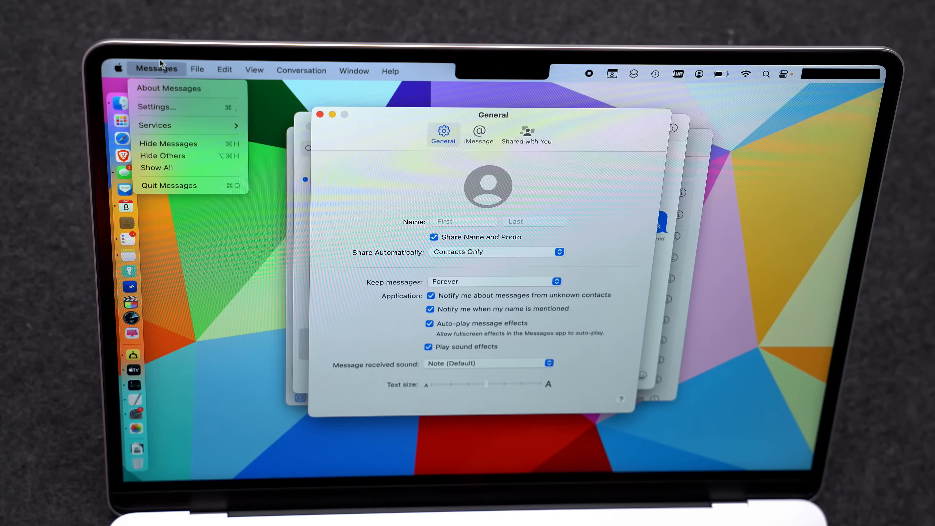
mouse_move(414, 176)
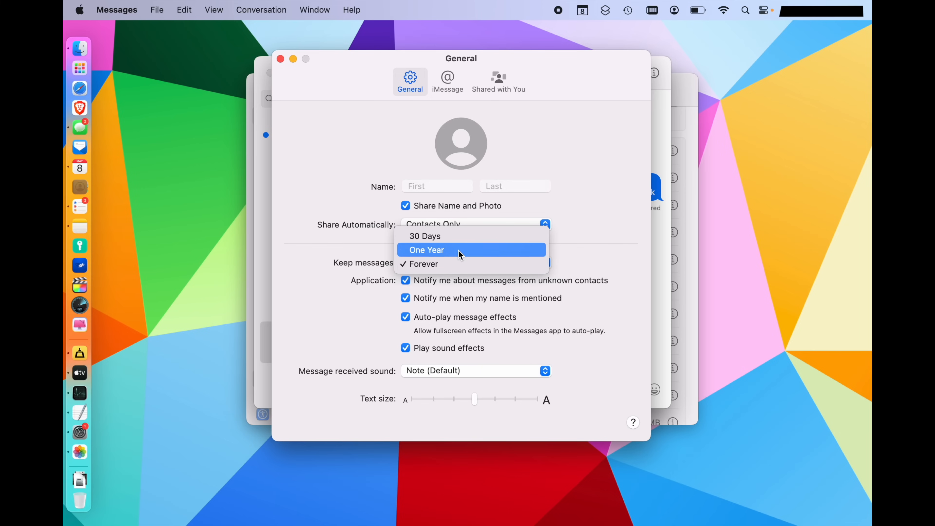
mouse_move(460, 236)
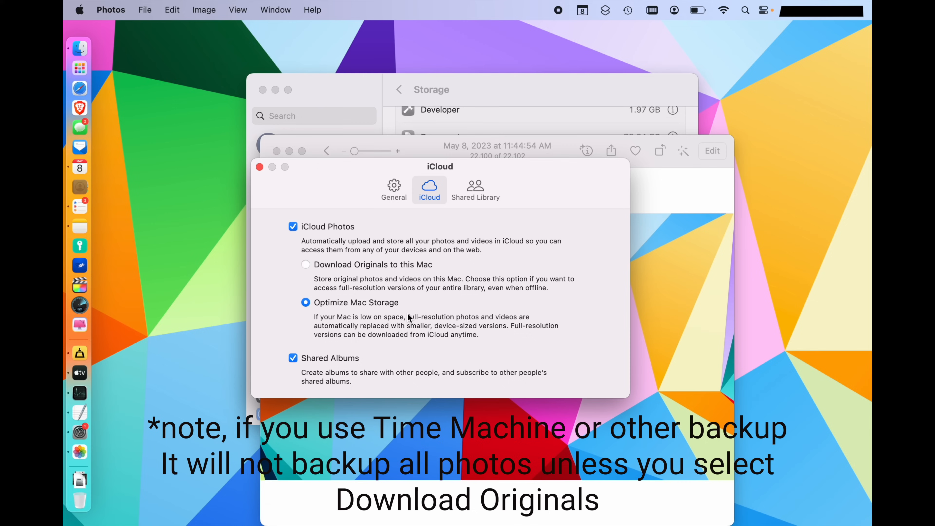
mouse_move(295, 311)
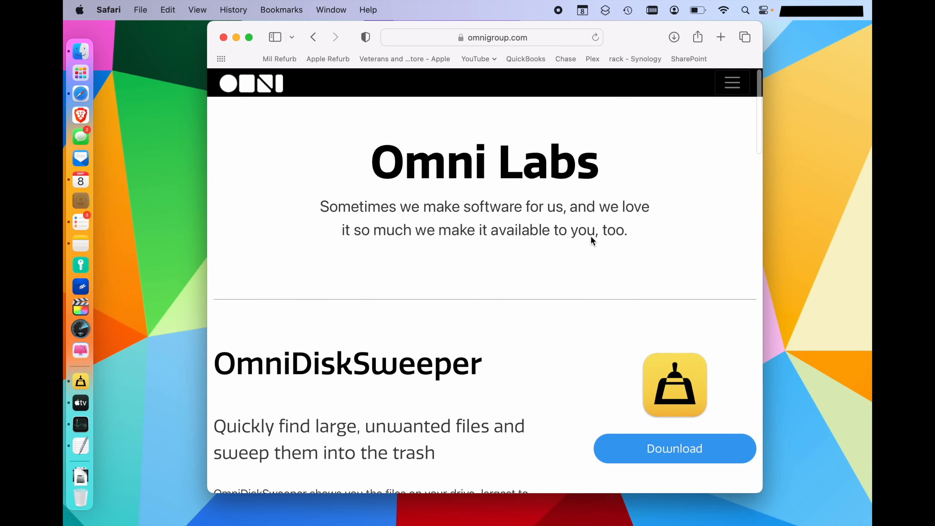
scroll(down, 3)
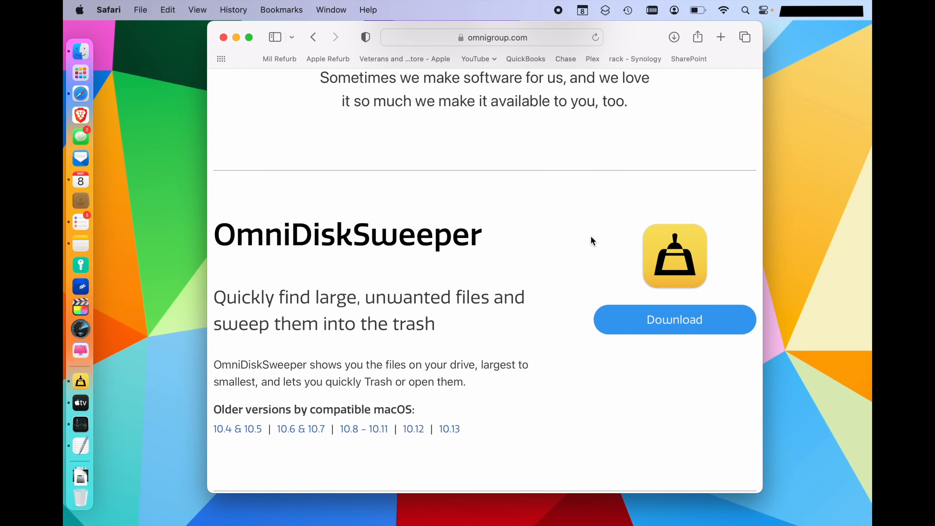
mouse_move(267, 54)
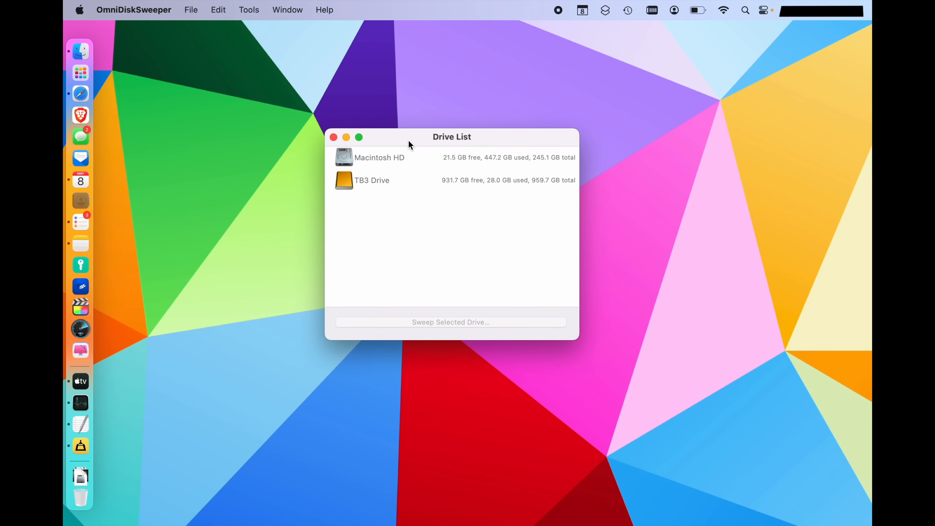
mouse_move(388, 165)
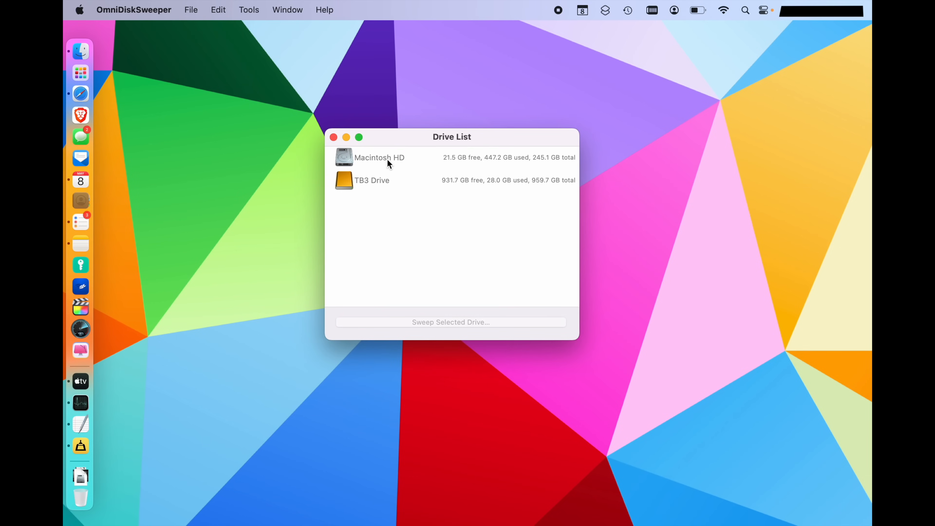
Sweep Macintosh HD so its top-level folders are listed by size, Users largest at 138.5 GB+.
double_click(380, 158)
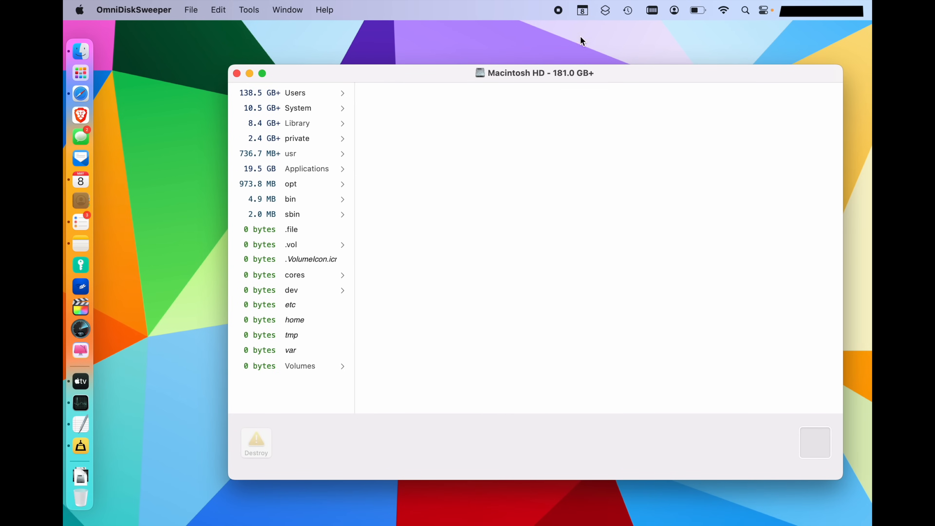
mouse_move(452, 129)
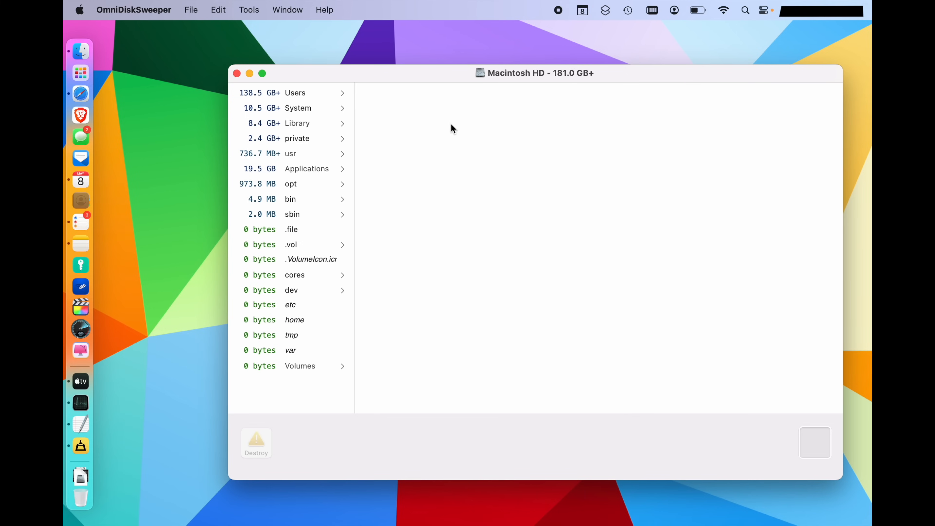
mouse_move(391, 74)
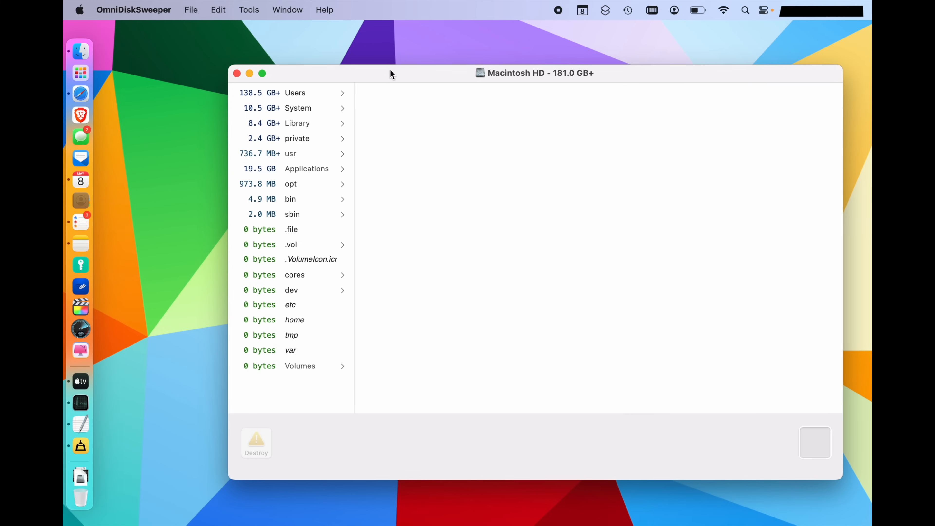
mouse_move(246, 103)
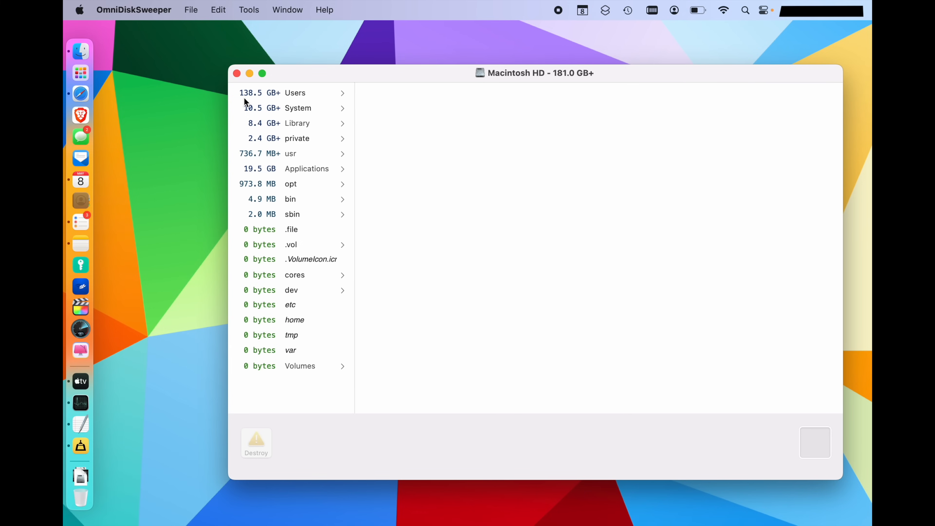
mouse_move(310, 110)
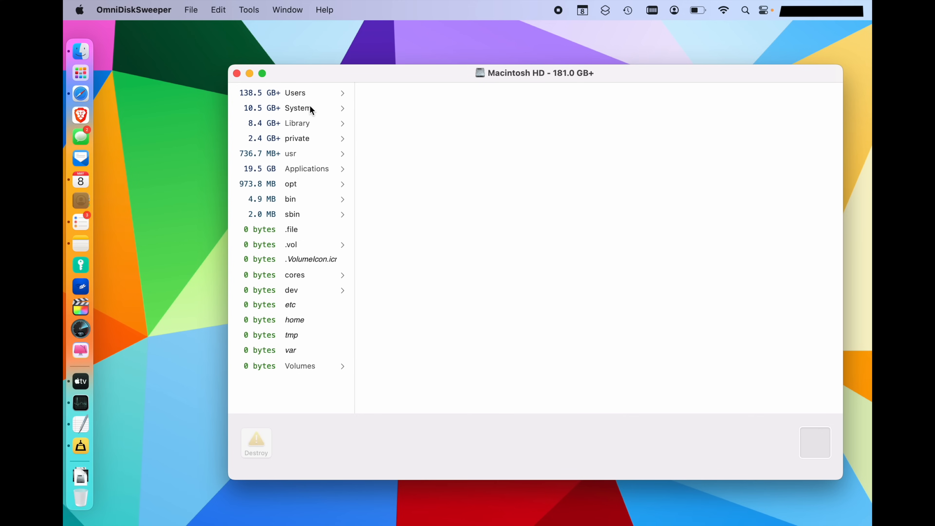
mouse_move(344, 335)
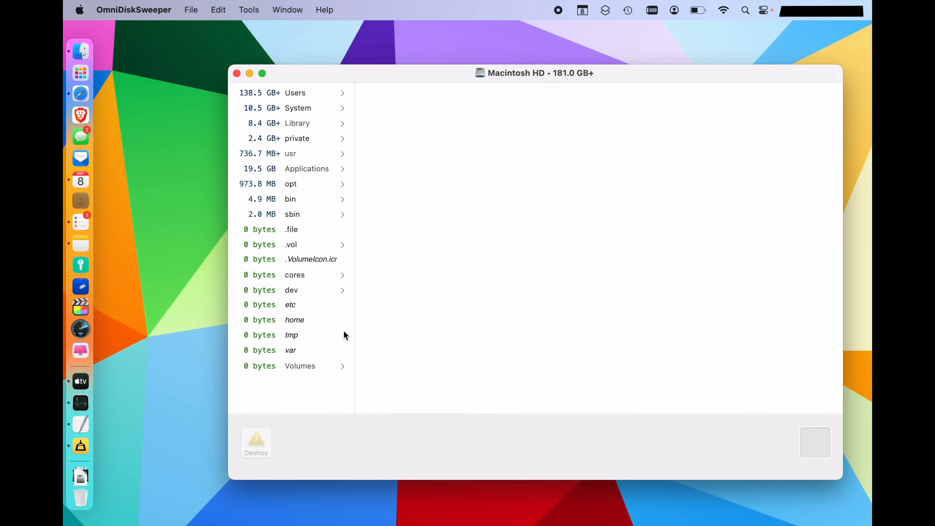
Drill into Users > home > tmp, trash the 49.7 GB FCP folder, then list the 28.1 GB Library.
click(295, 93)
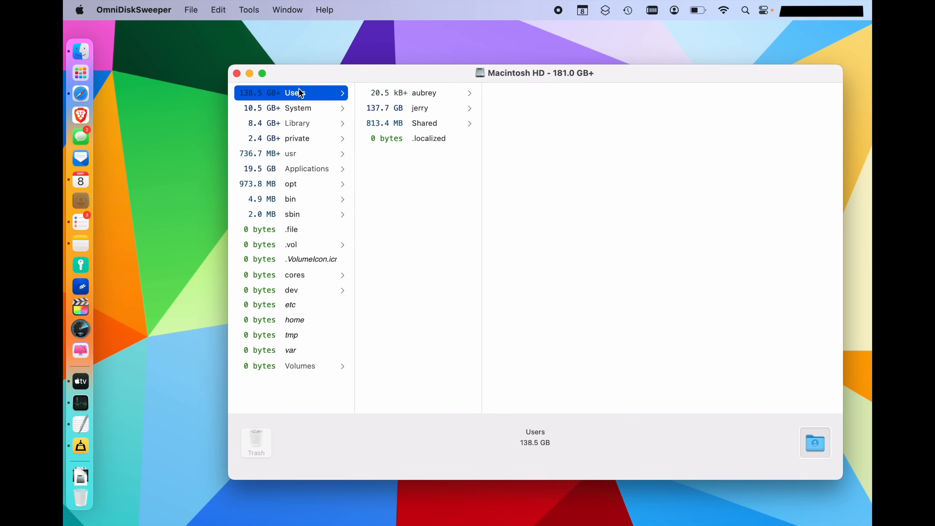
click(419, 108)
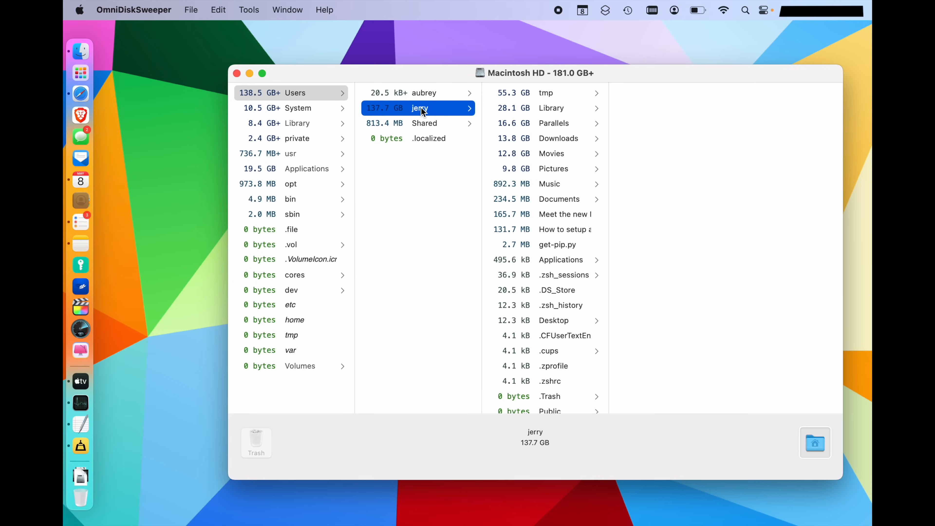
click(545, 92)
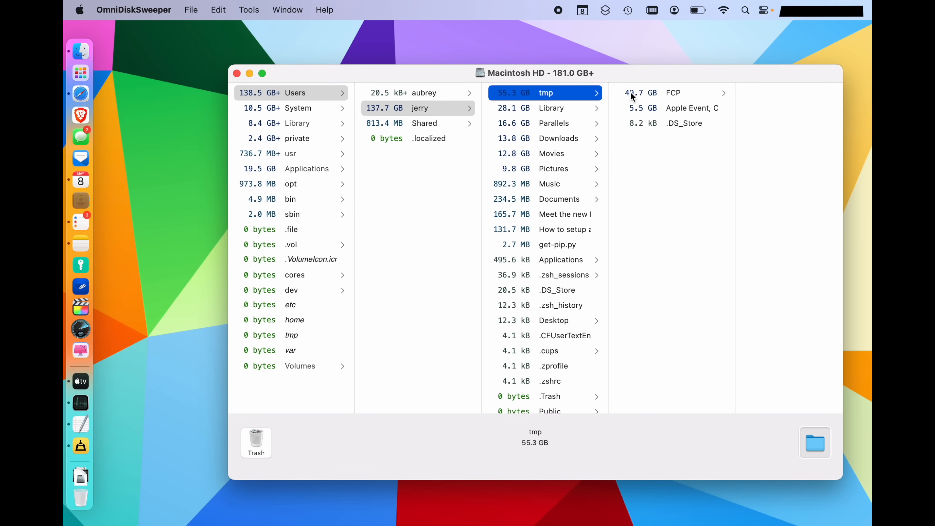
click(673, 92)
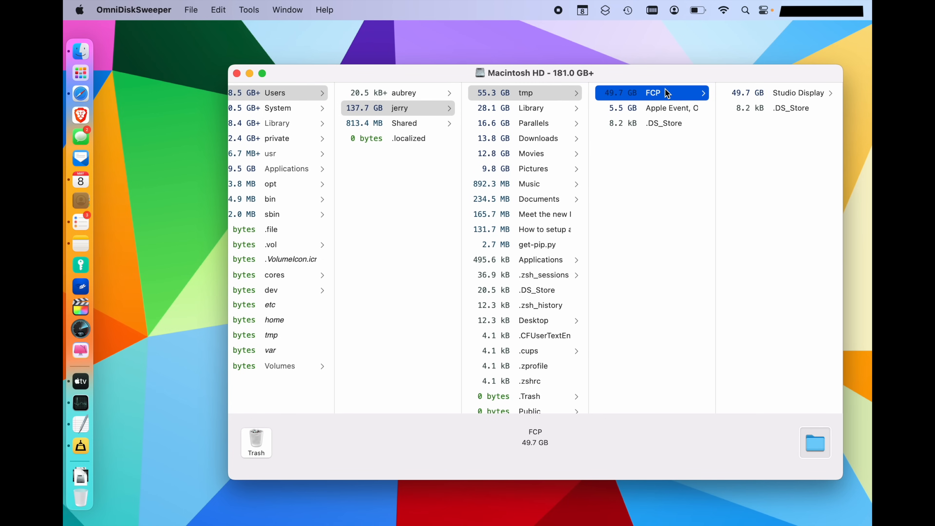
click(799, 93)
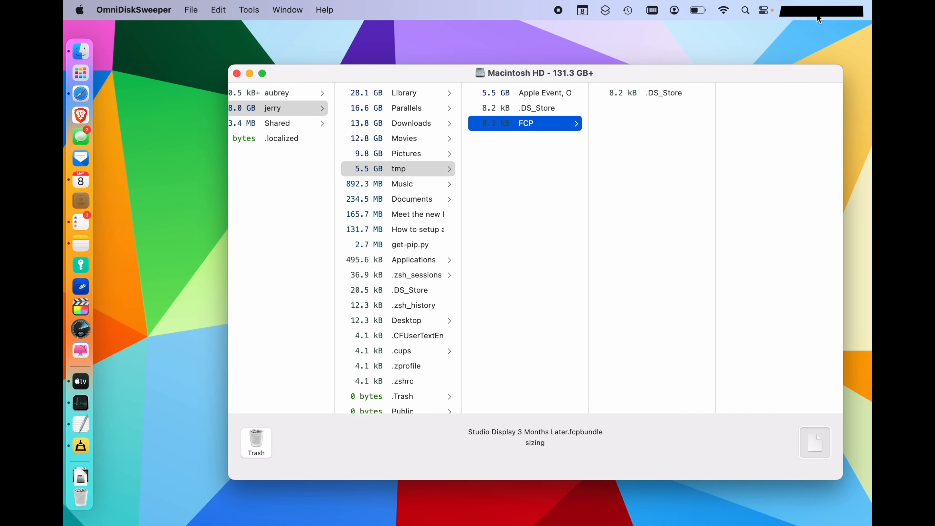
click(405, 93)
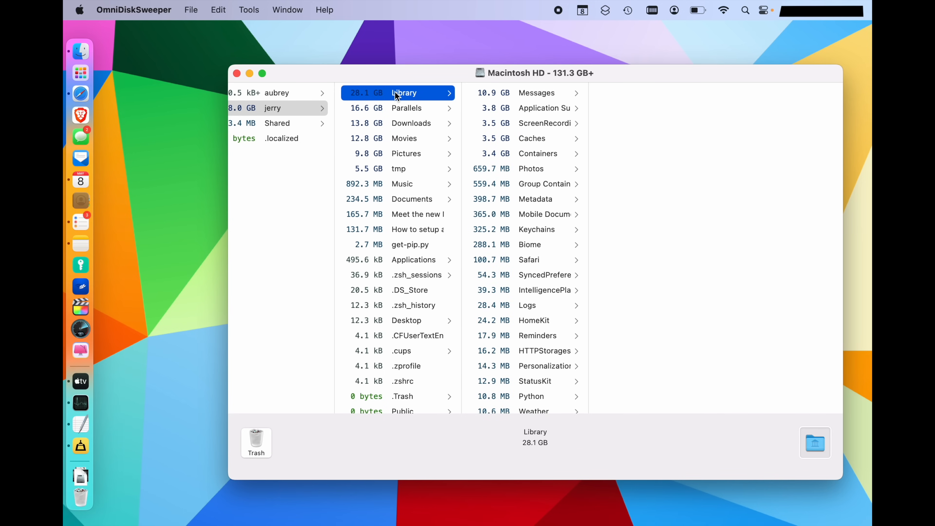
Inspect Library's Messages and Application Support, then Parallels, Downloads and Movies contents.
click(535, 93)
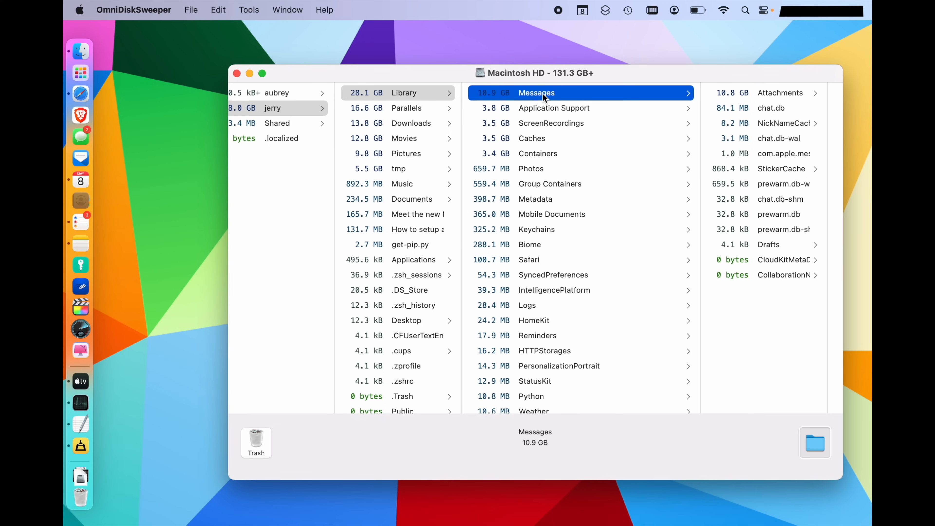
mouse_move(575, 111)
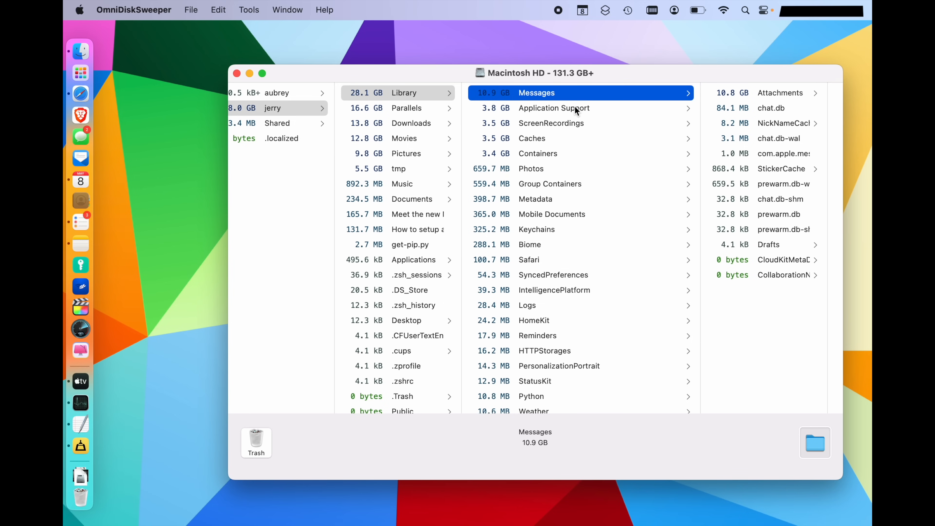
click(554, 108)
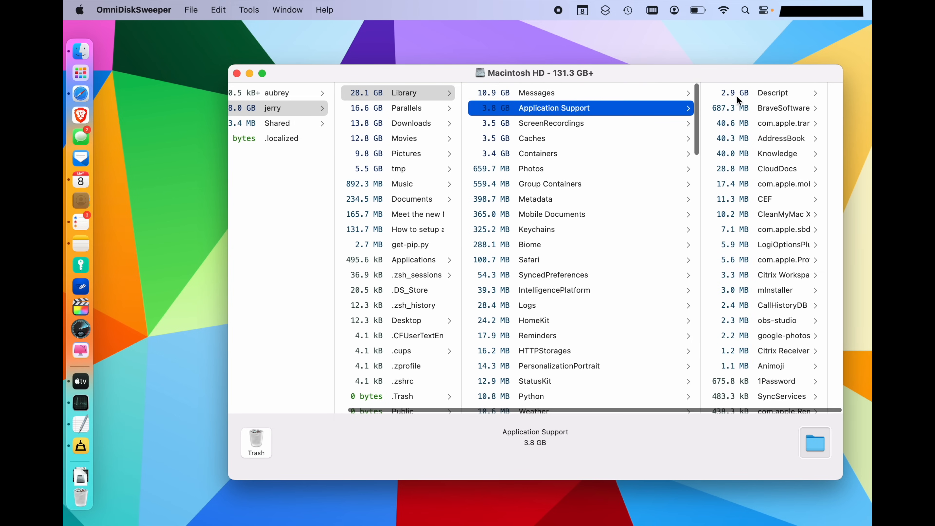
click(773, 92)
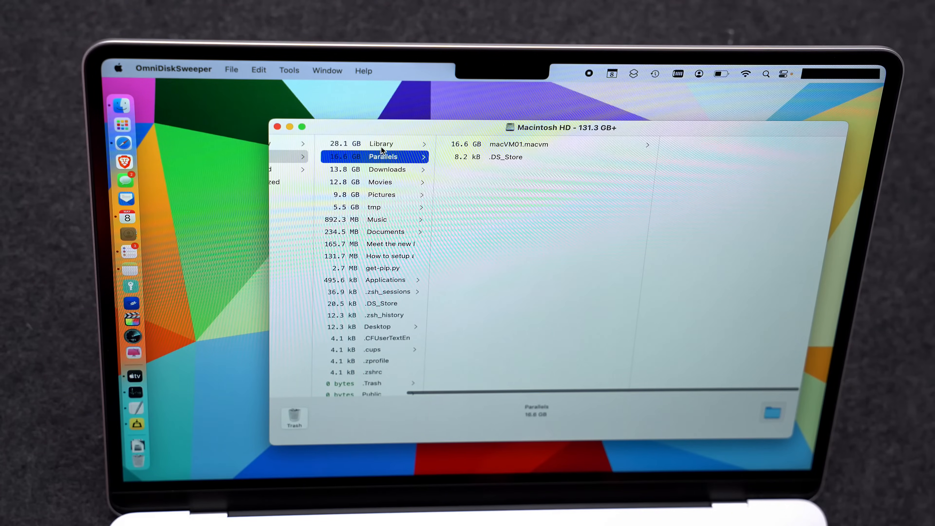
click(386, 169)
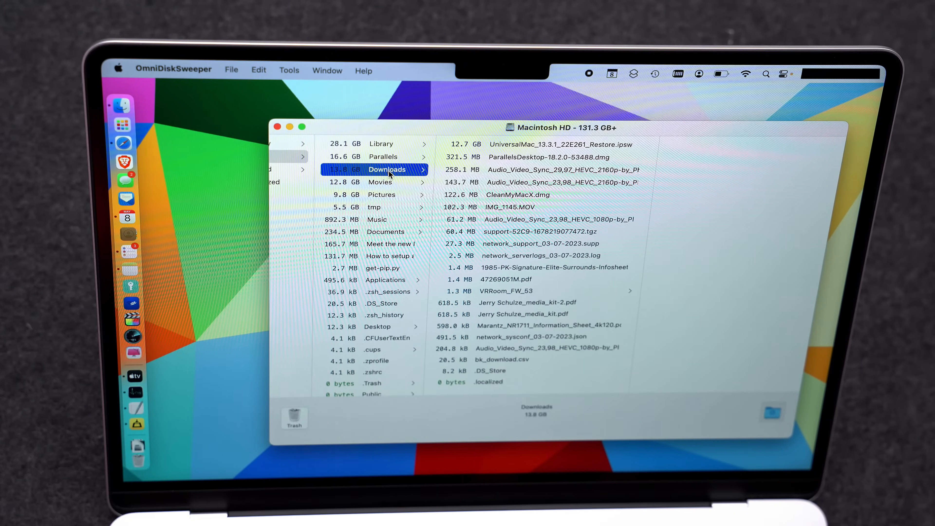
click(379, 182)
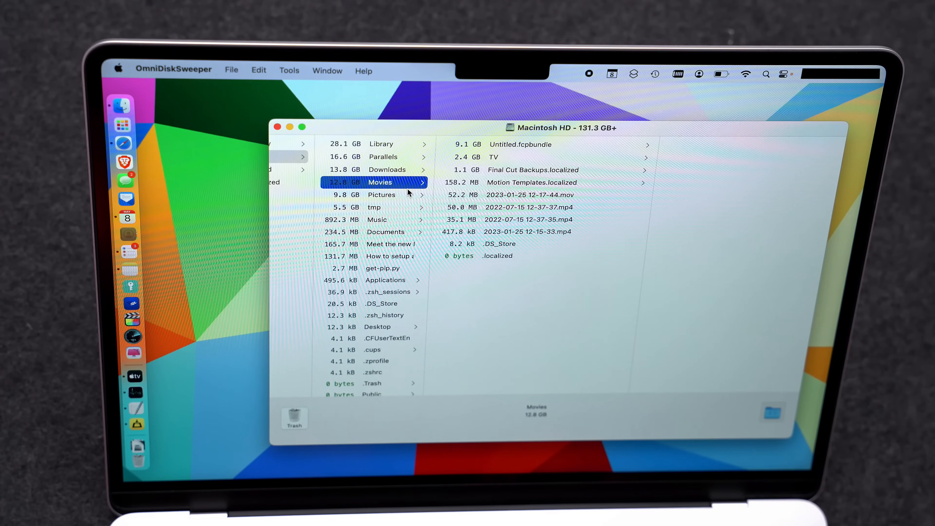
mouse_move(331, 253)
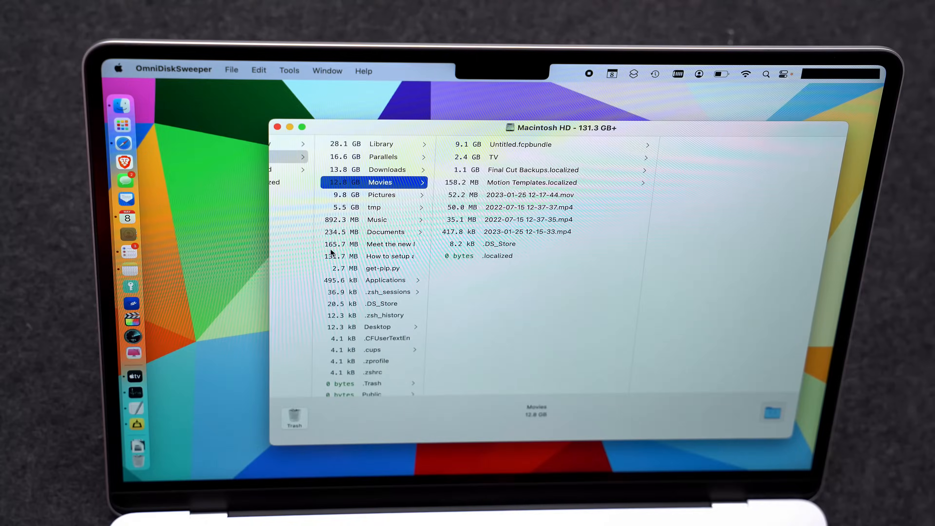